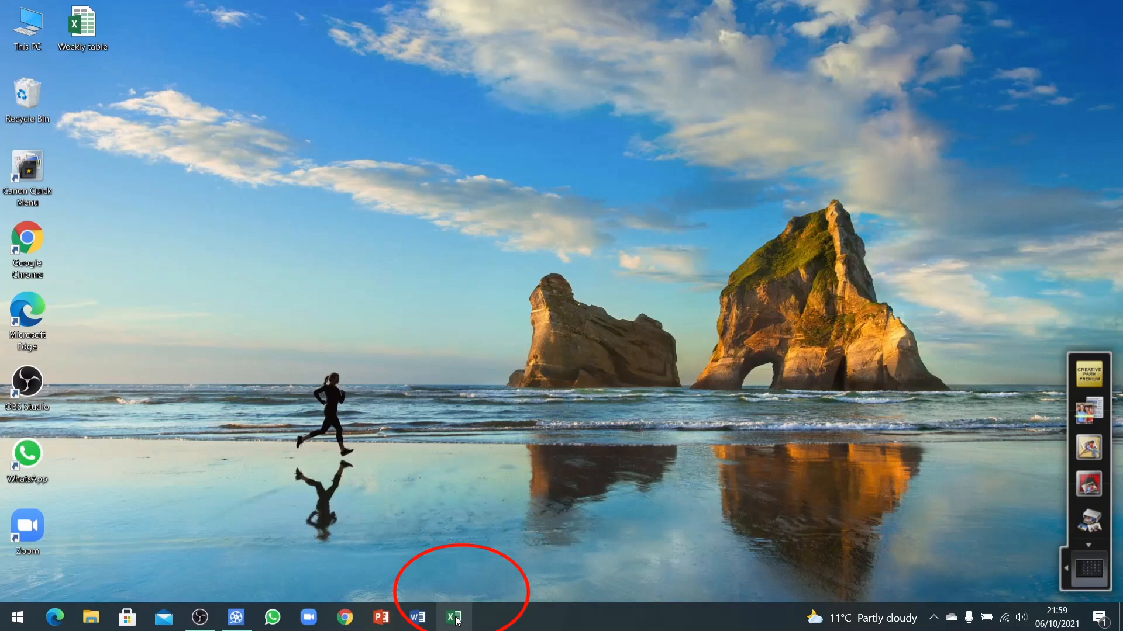
pyautogui.moveTo(84, 542)
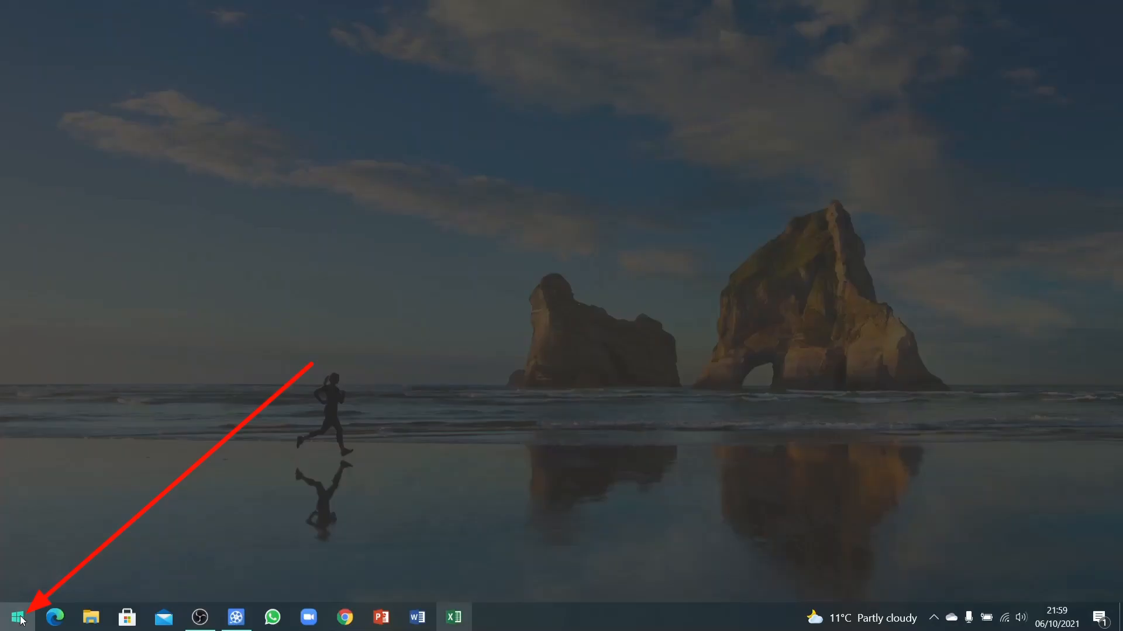
# Launch Excel 2016 from the Start menu's list of installed apps
pyautogui.click(14, 618)
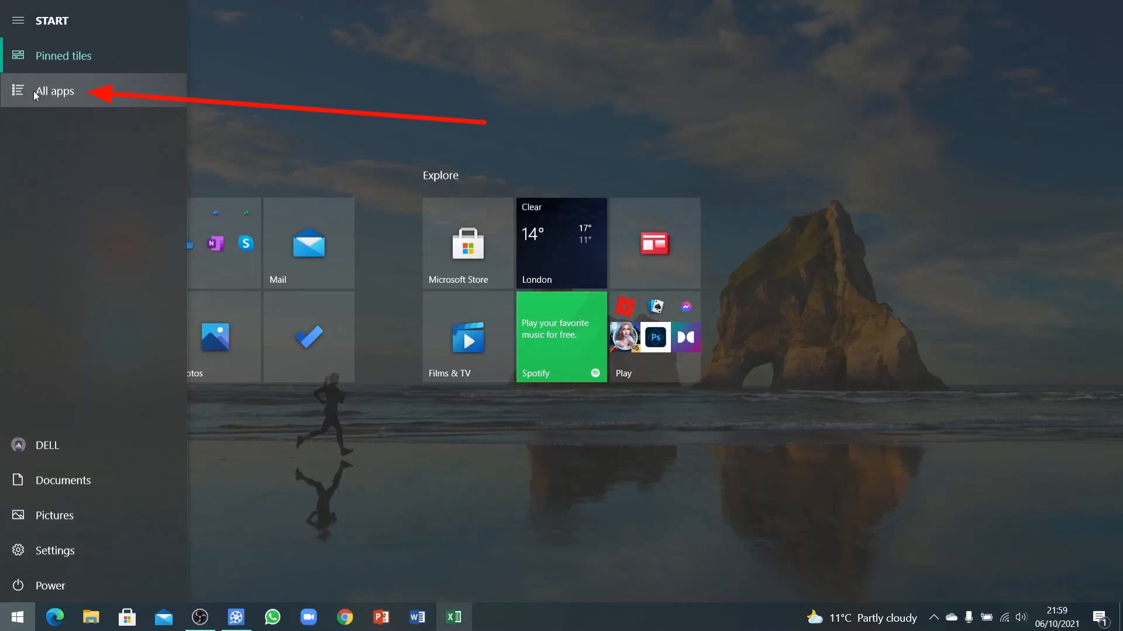
pyautogui.click(54, 91)
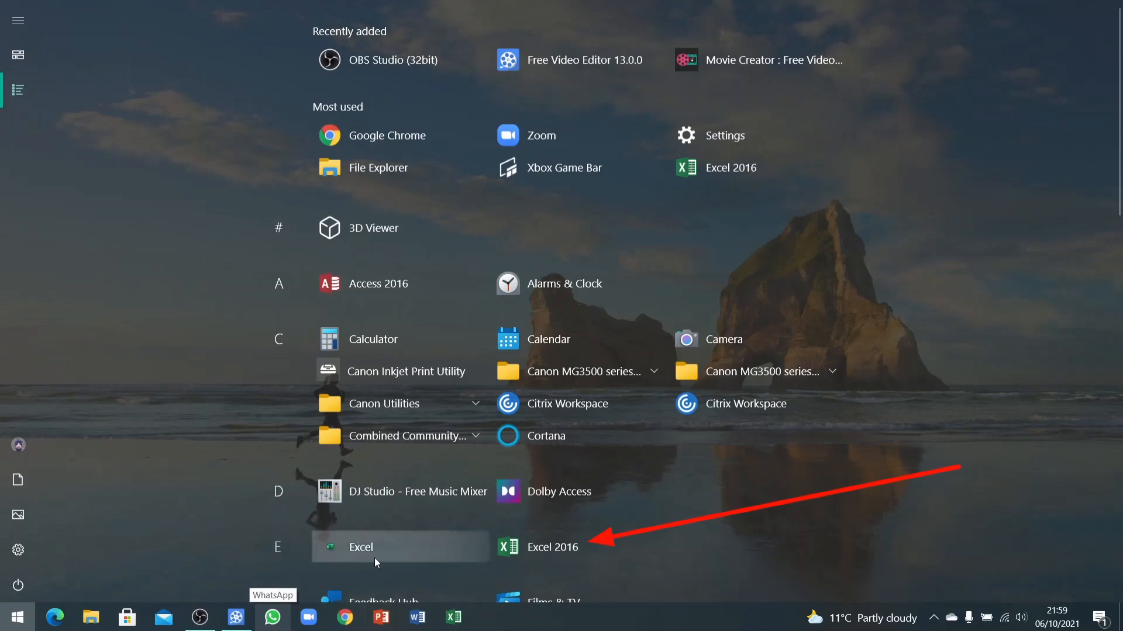
pyautogui.moveTo(551, 547)
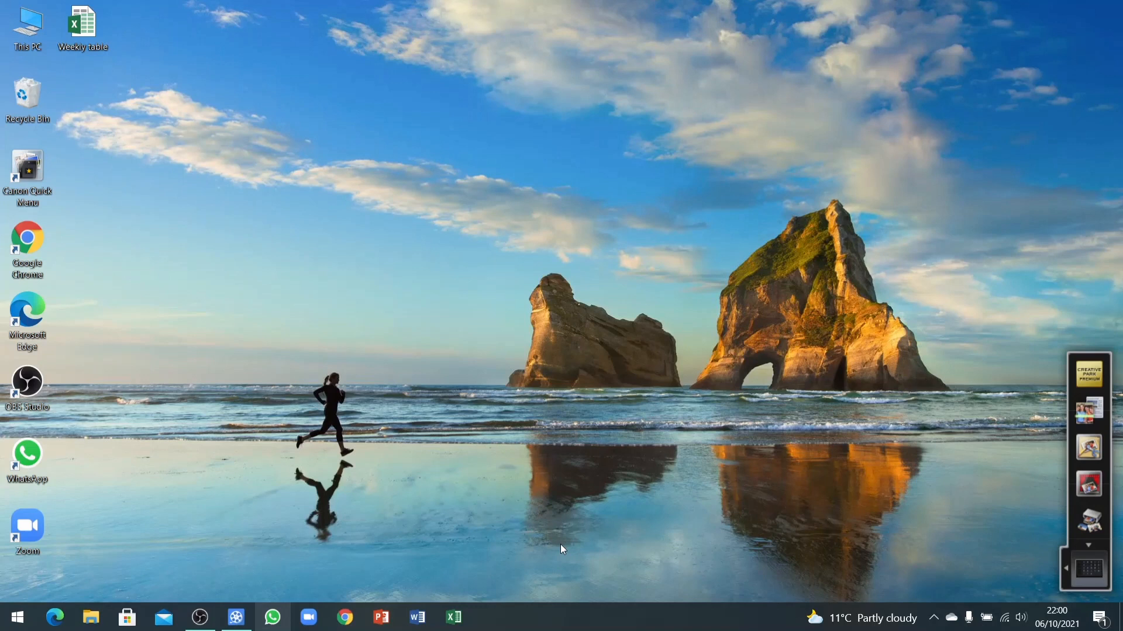
pyautogui.click(453, 617)
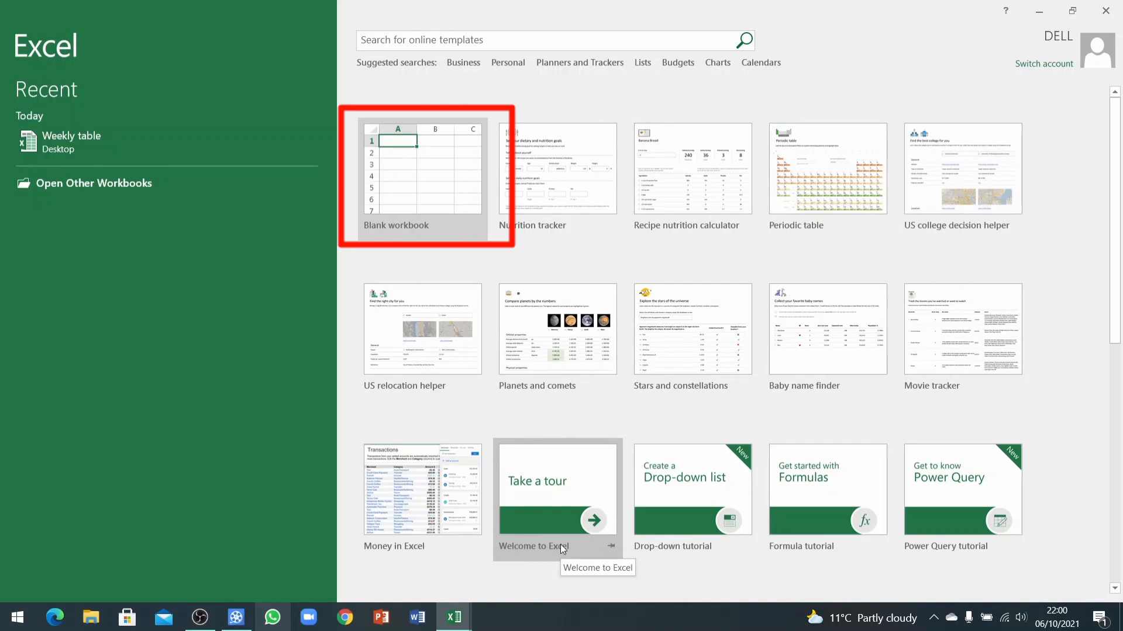
pyautogui.moveTo(451, 117)
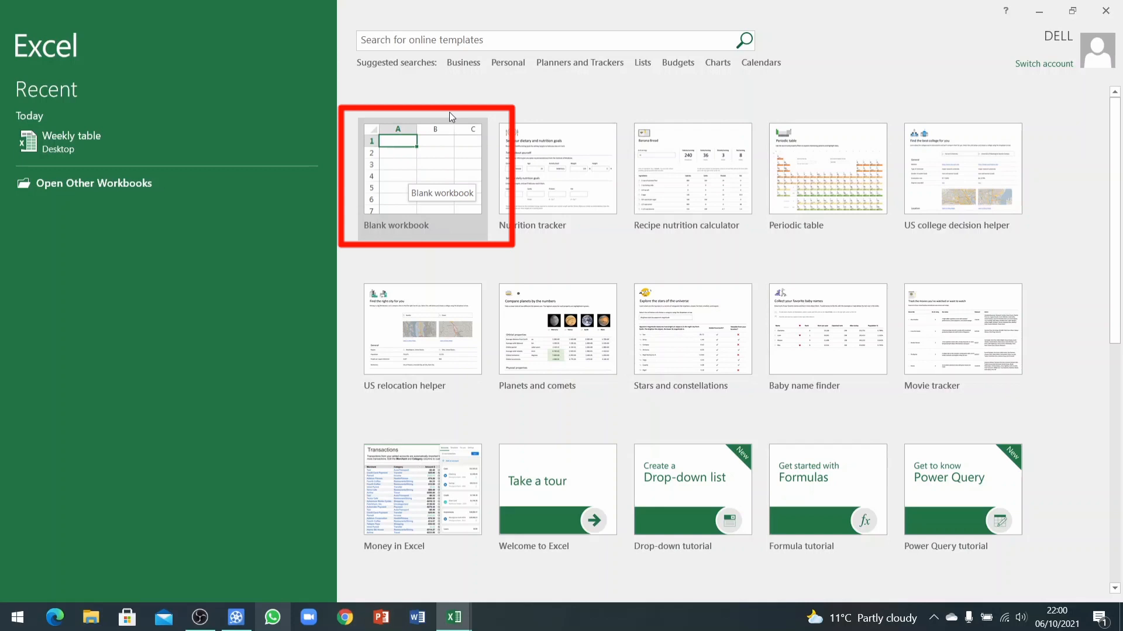
pyautogui.moveTo(445, 87)
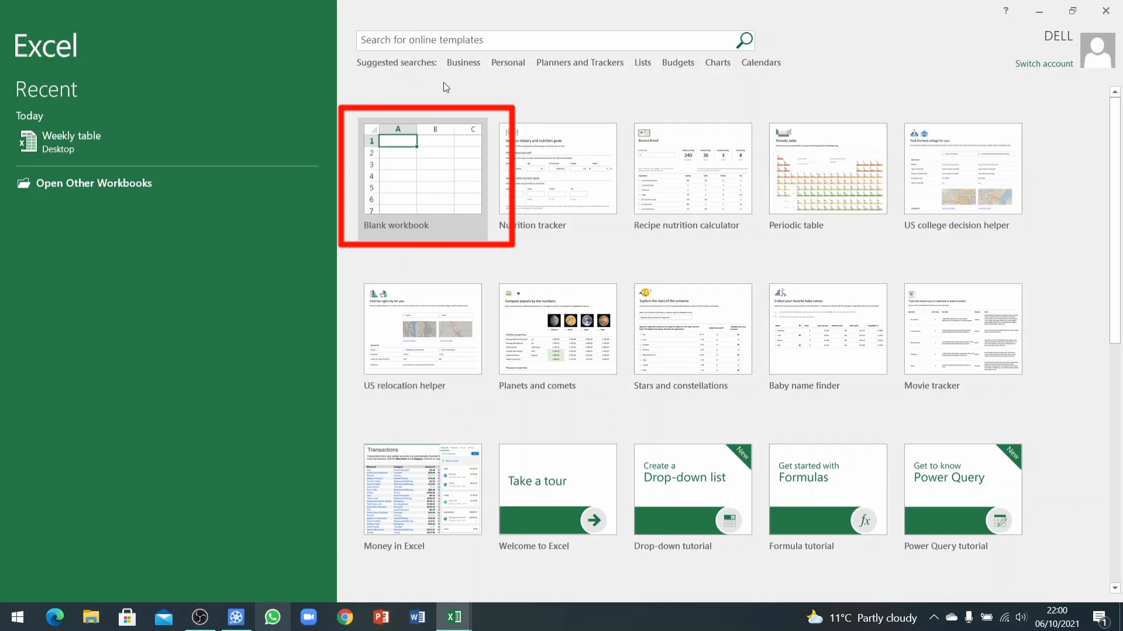
pyautogui.moveTo(474, 155)
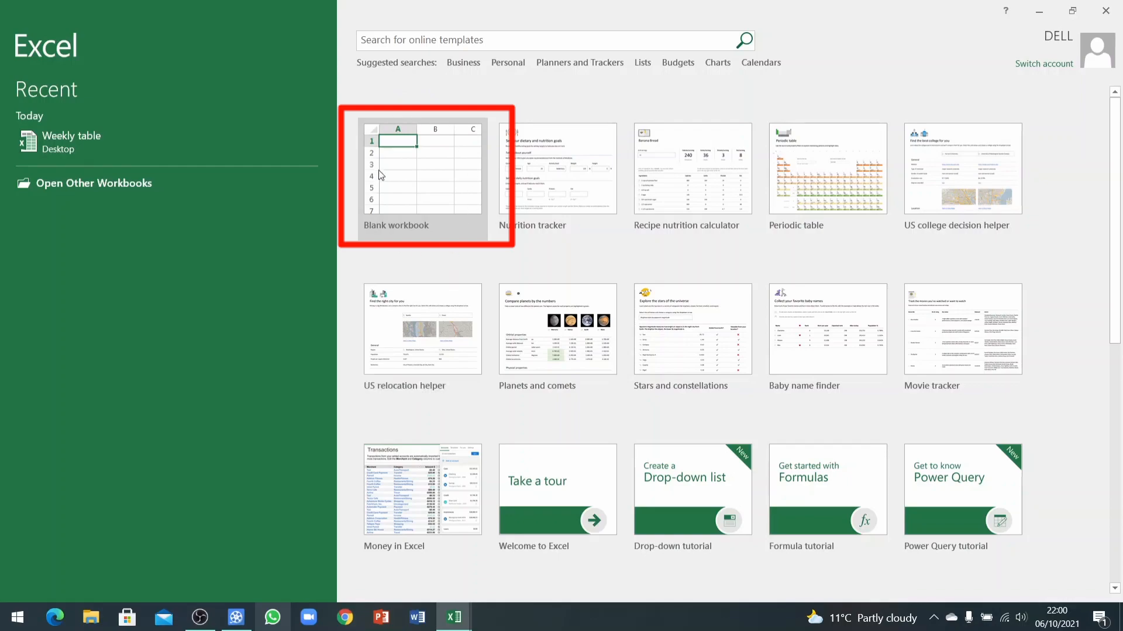
# Start a blank workbook Book1, select a large cell block, then reduce the selection to one cell
pyautogui.click(422, 168)
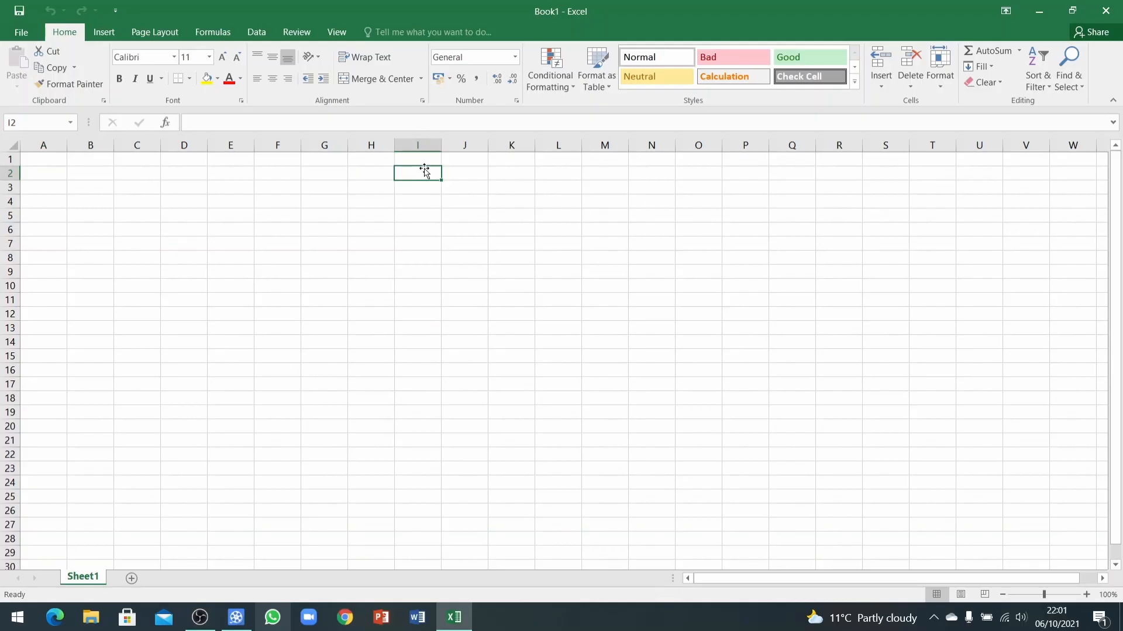
pyautogui.moveTo(34, 177)
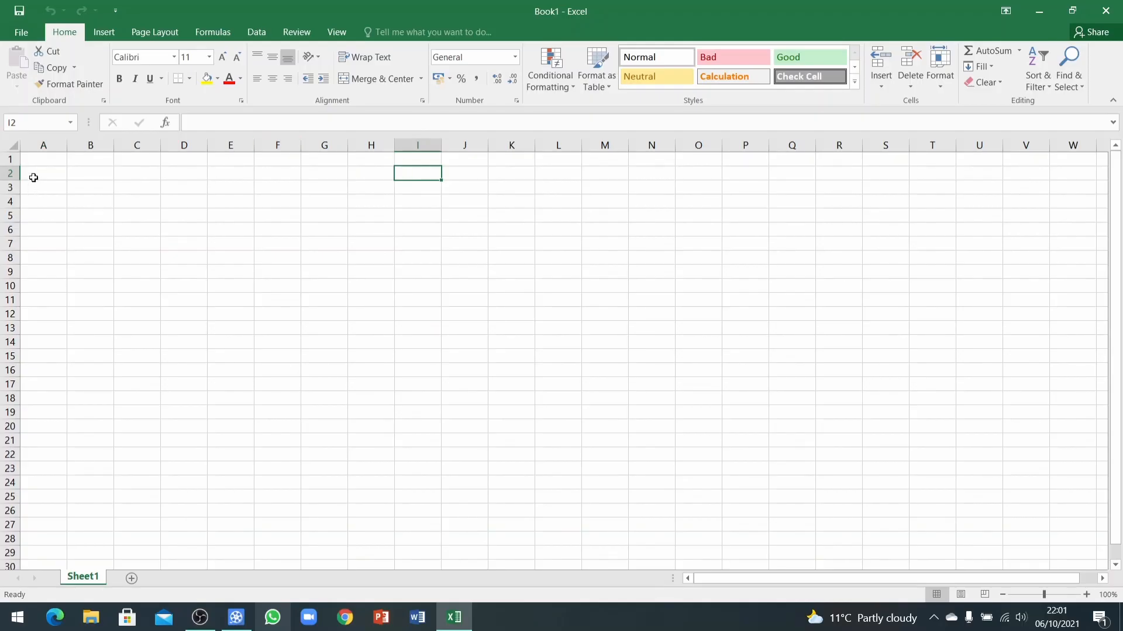
pyautogui.moveTo(70, 211)
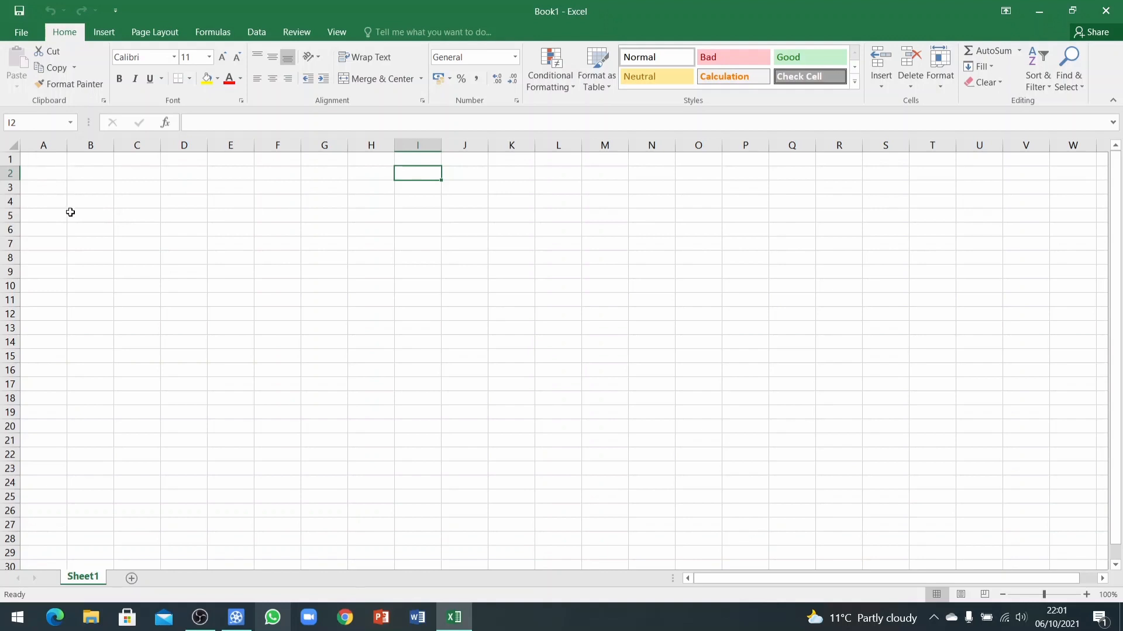
pyautogui.moveTo(43, 157); pyautogui.dragTo(815, 258)
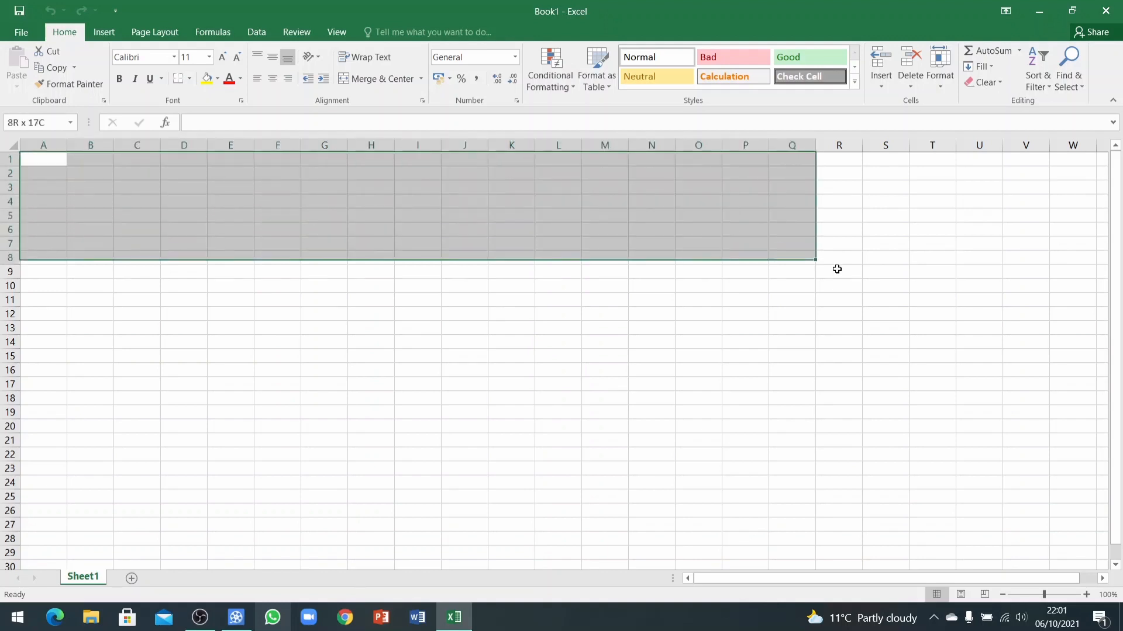
pyautogui.moveTo(815, 256); pyautogui.dragTo(1087, 558)
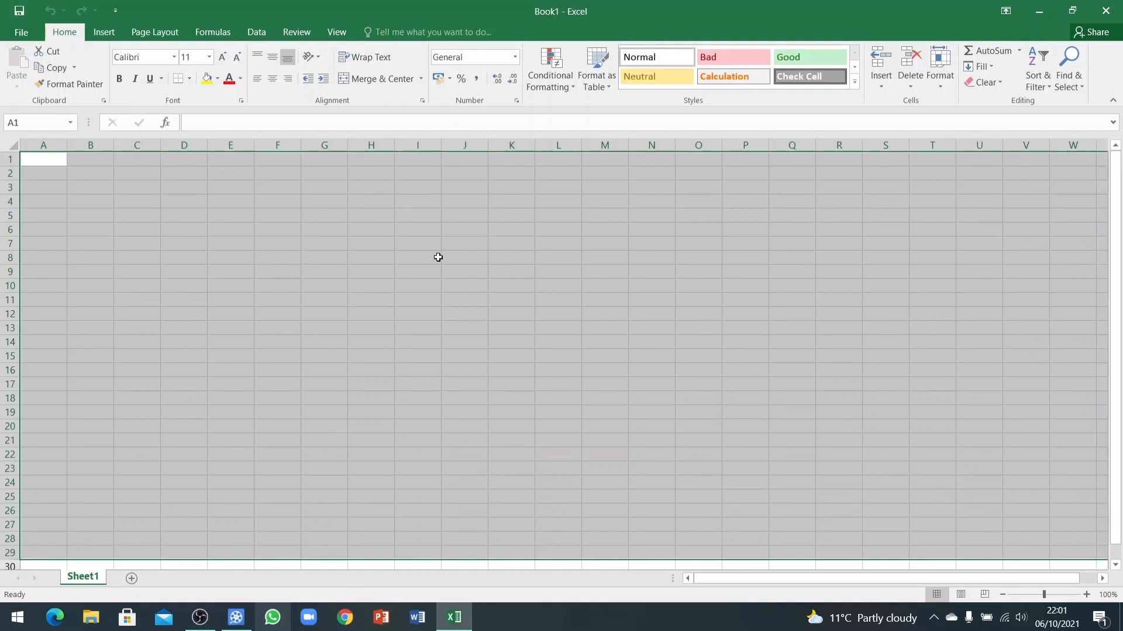
pyautogui.click(324, 257)
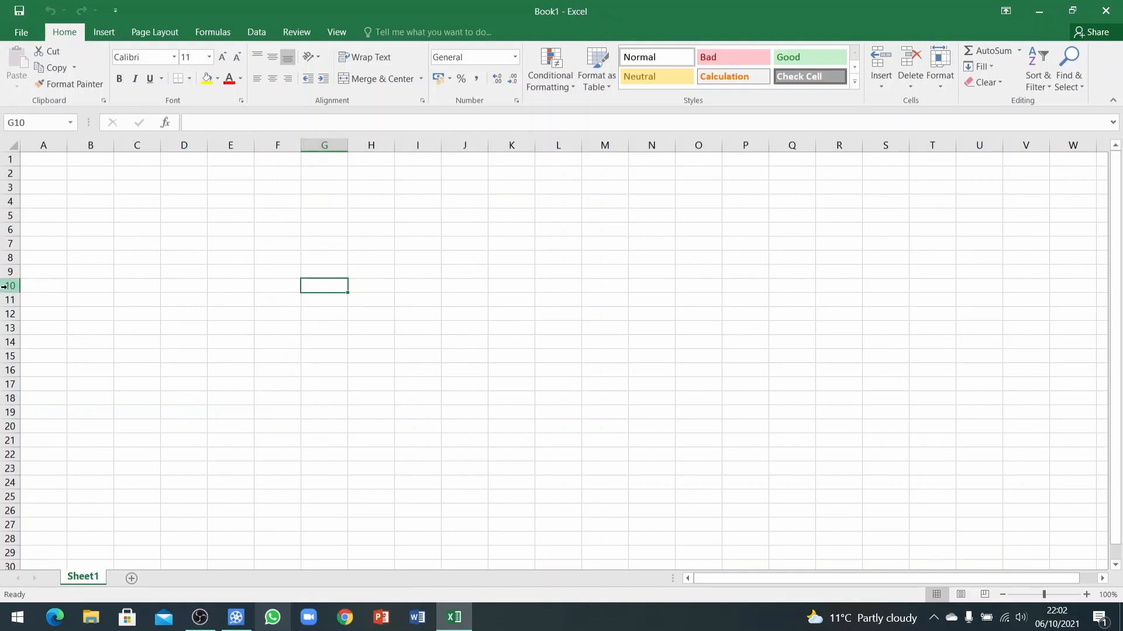
pyautogui.moveTo(324, 284)
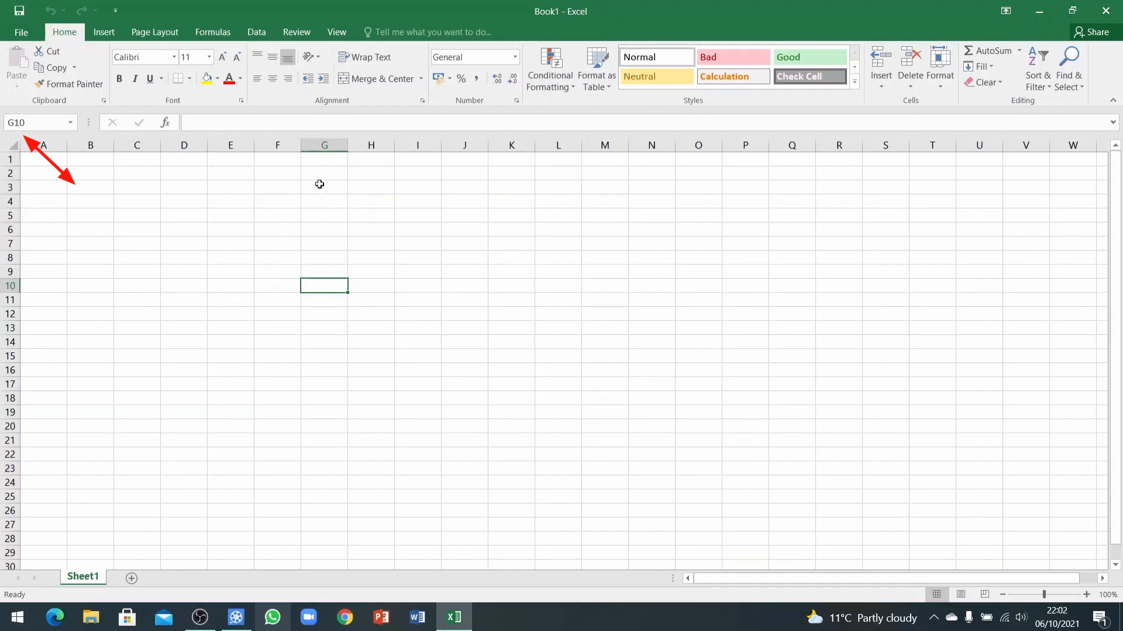
# Make E6 the active cell so its reference shows in the Name Box
pyautogui.click(230, 229)
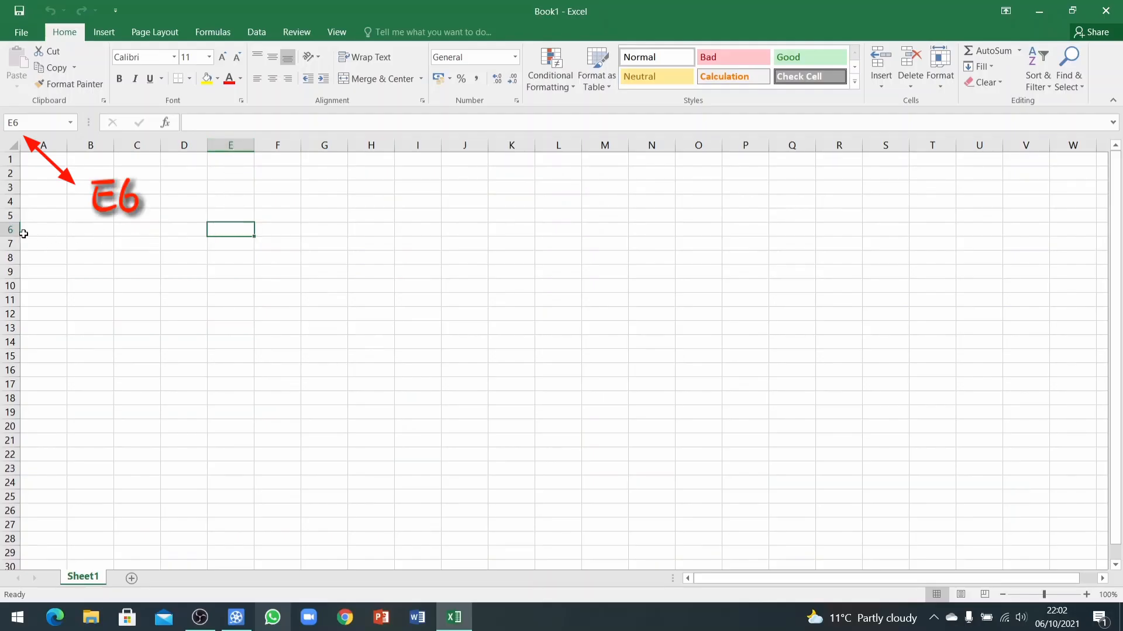
pyautogui.moveTo(34, 122)
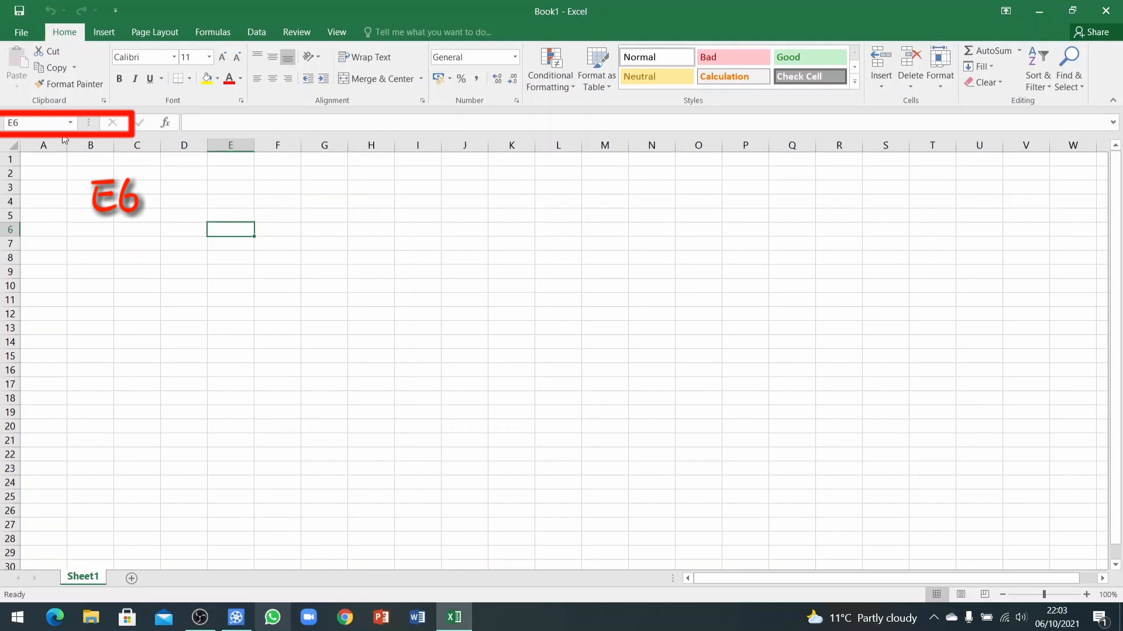
pyautogui.moveTo(71, 119)
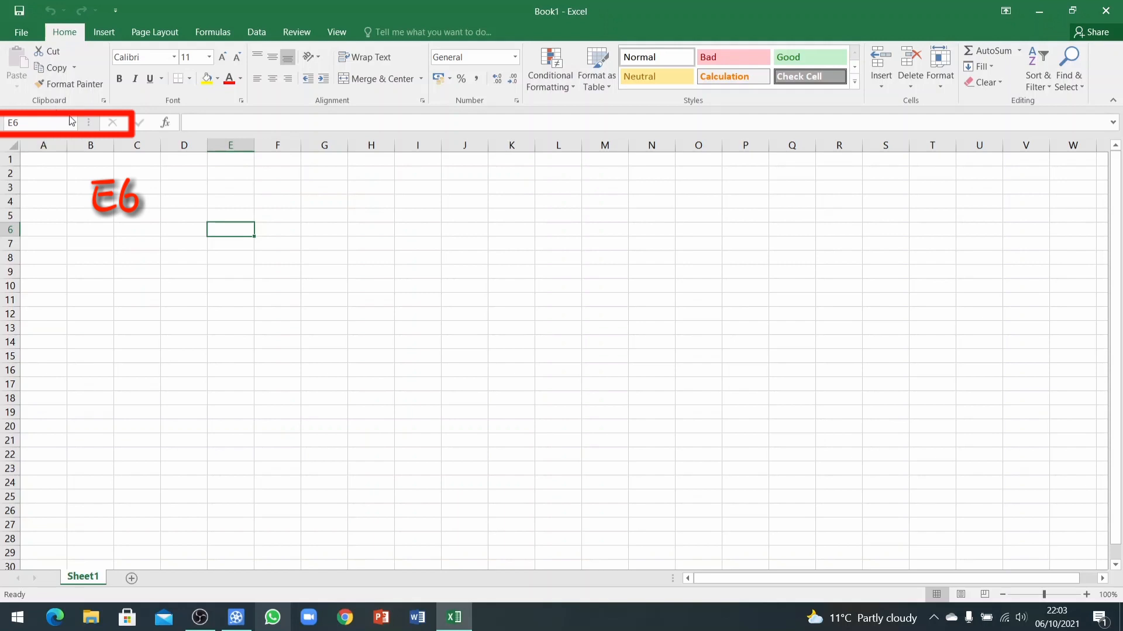
pyautogui.moveTo(68, 142)
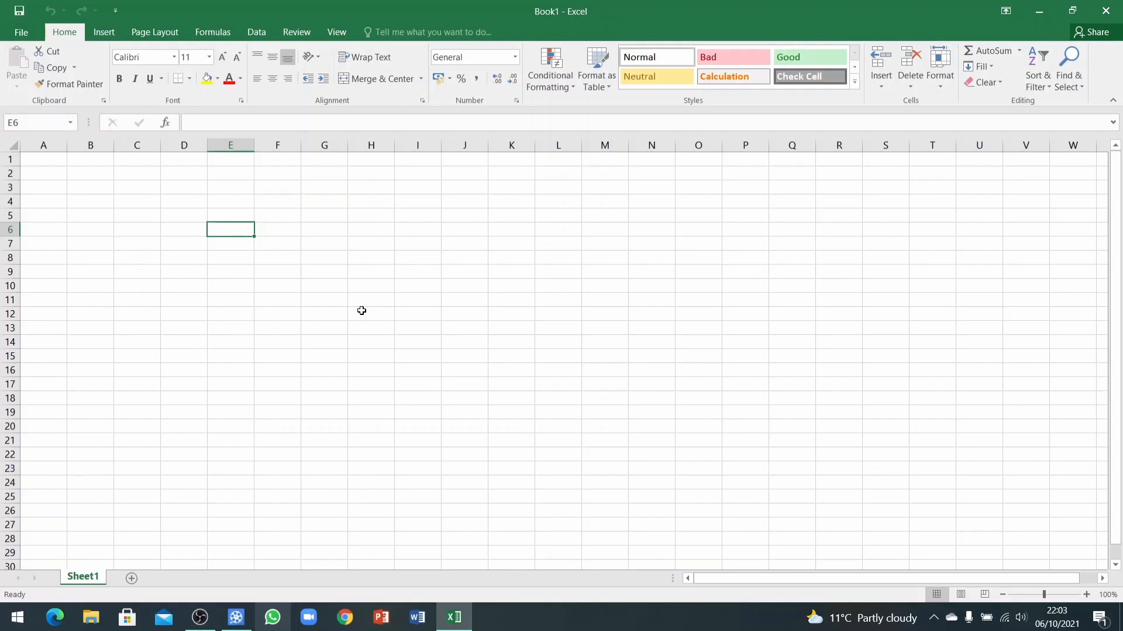
pyautogui.moveTo(249, 281)
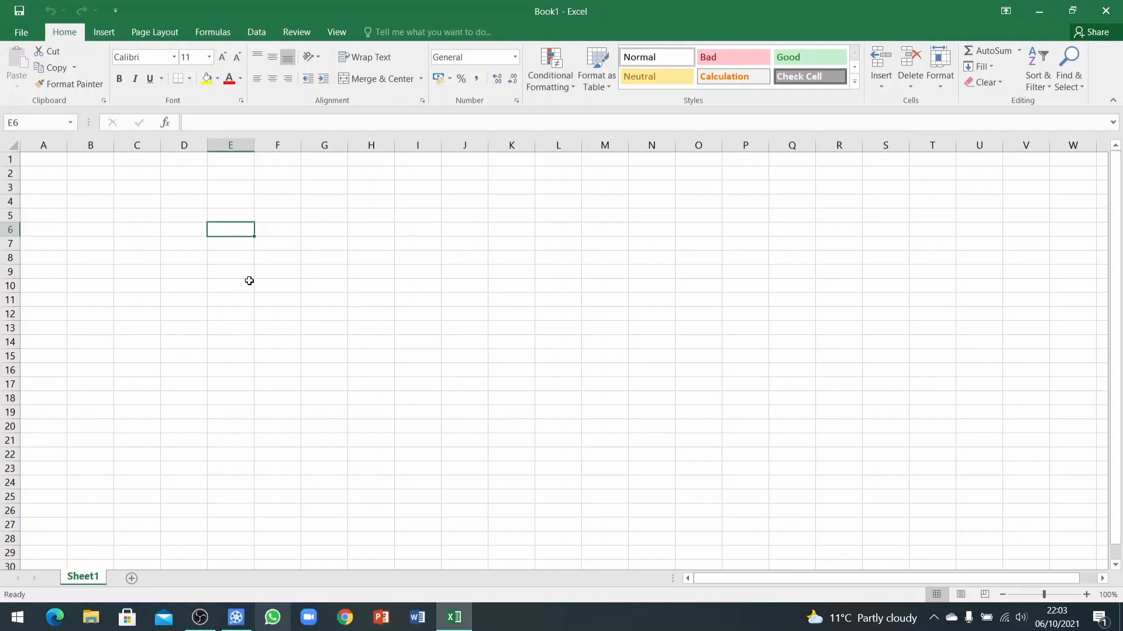
pyautogui.moveTo(237, 230)
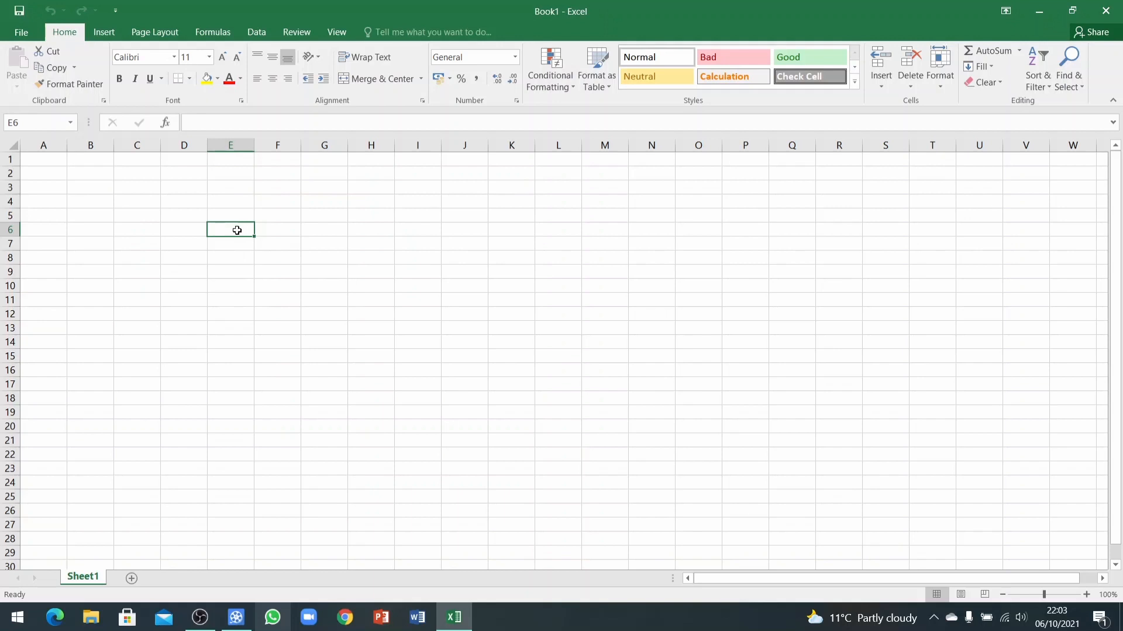
# Enter Sunday in F6 and Monday in F7 as the start of the weekday series
pyautogui.click(279, 230)
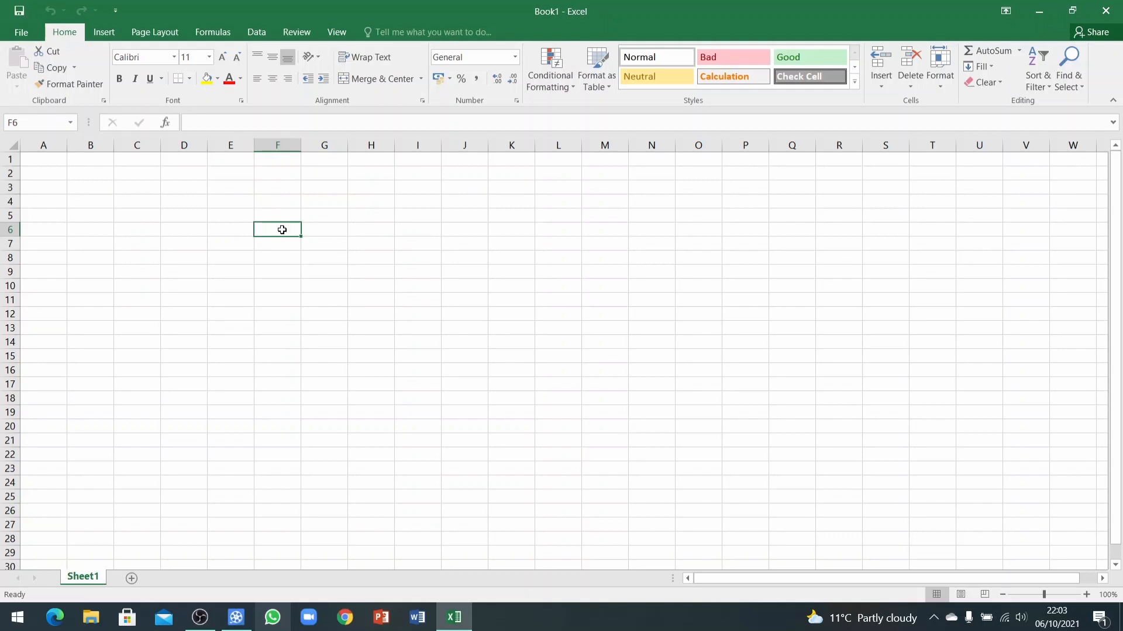
pyautogui.moveTo(288, 231)
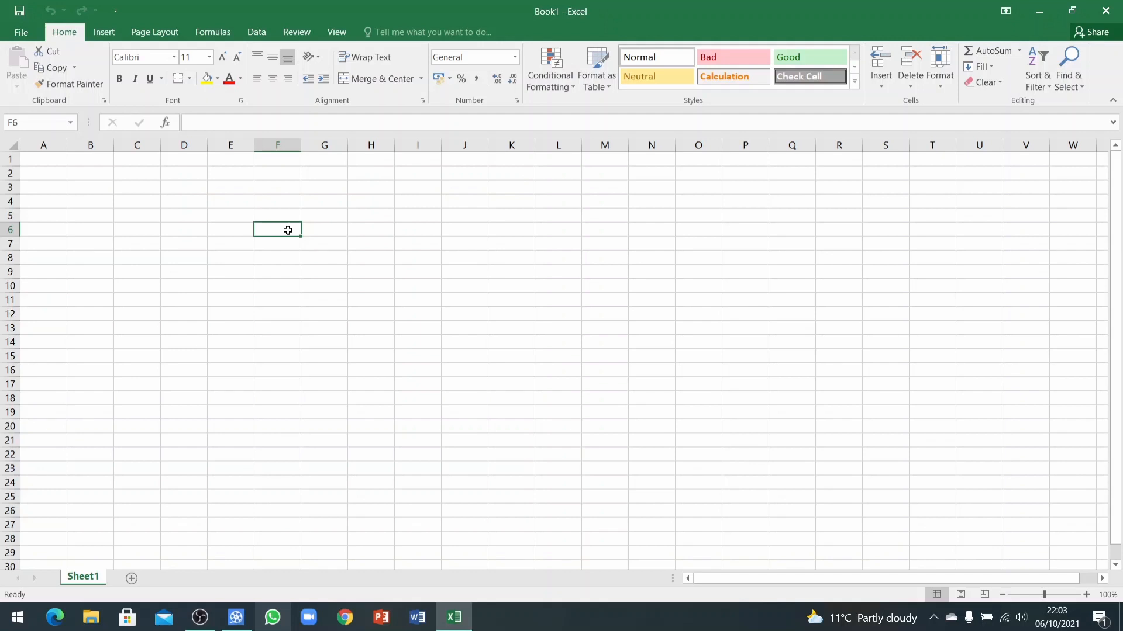
pyautogui.write('Sunda')
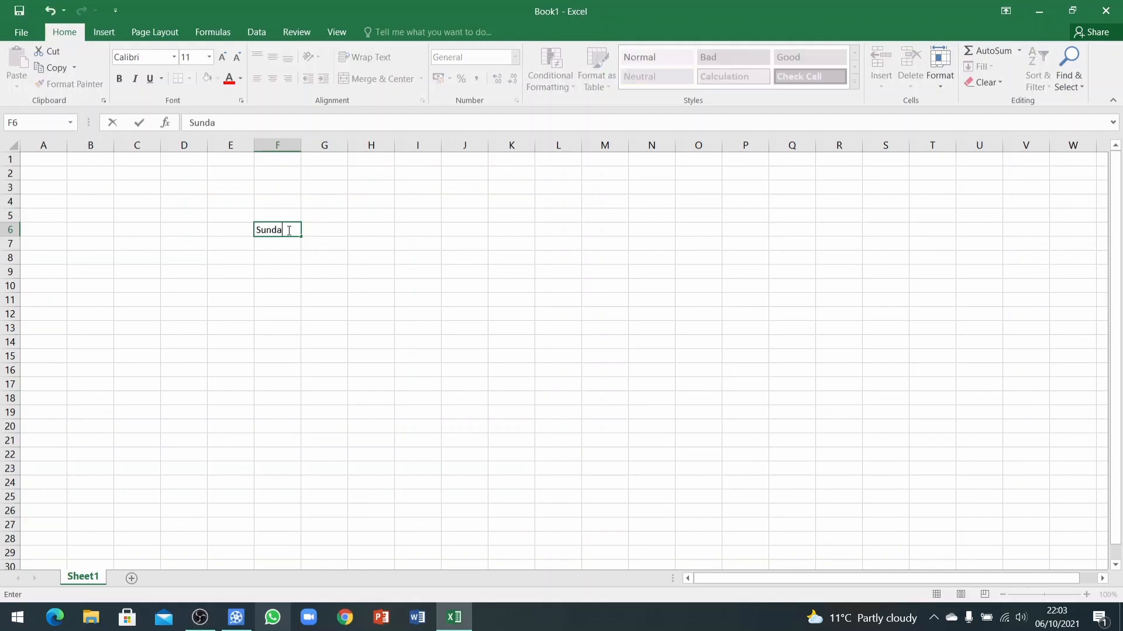
pyautogui.write('y')
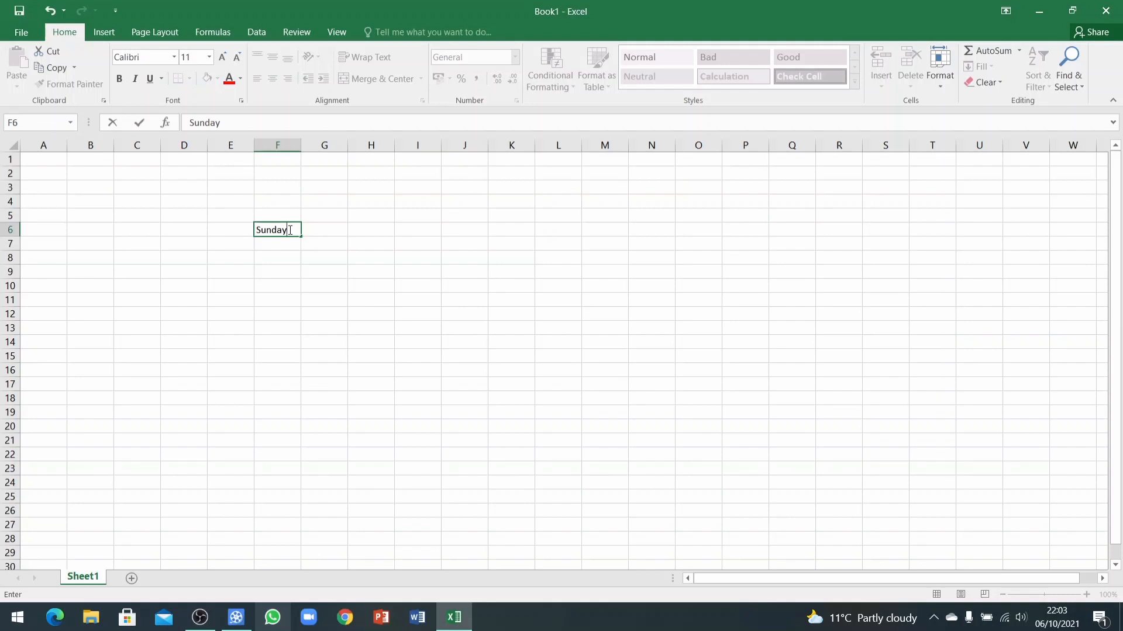
pyautogui.press('enter')
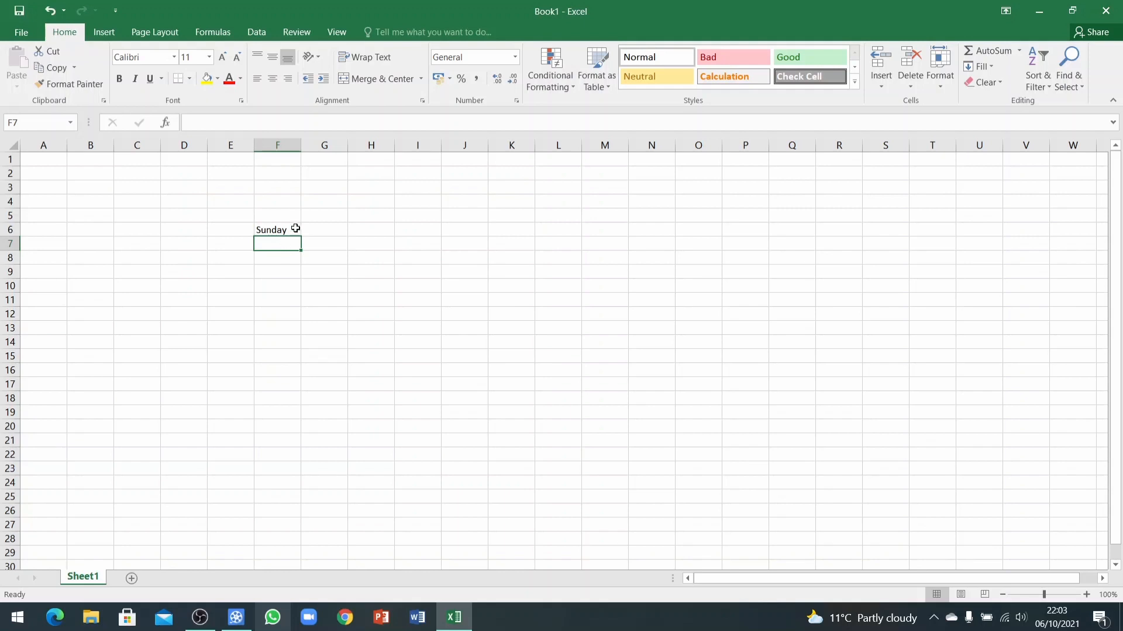
pyautogui.moveTo(279, 241)
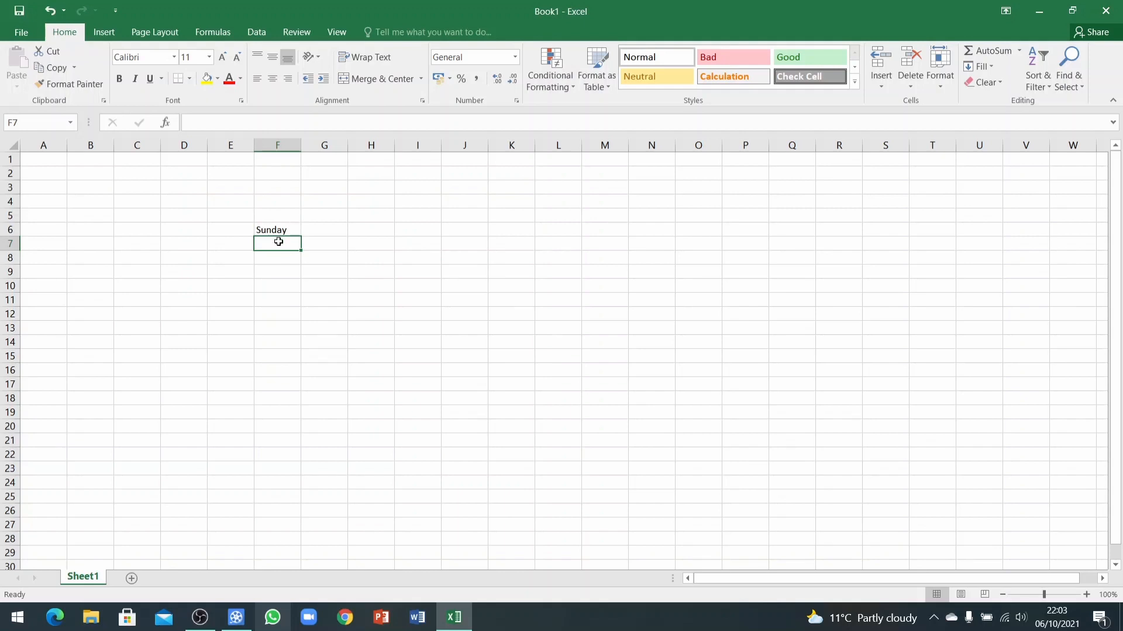
pyautogui.write('Mo')
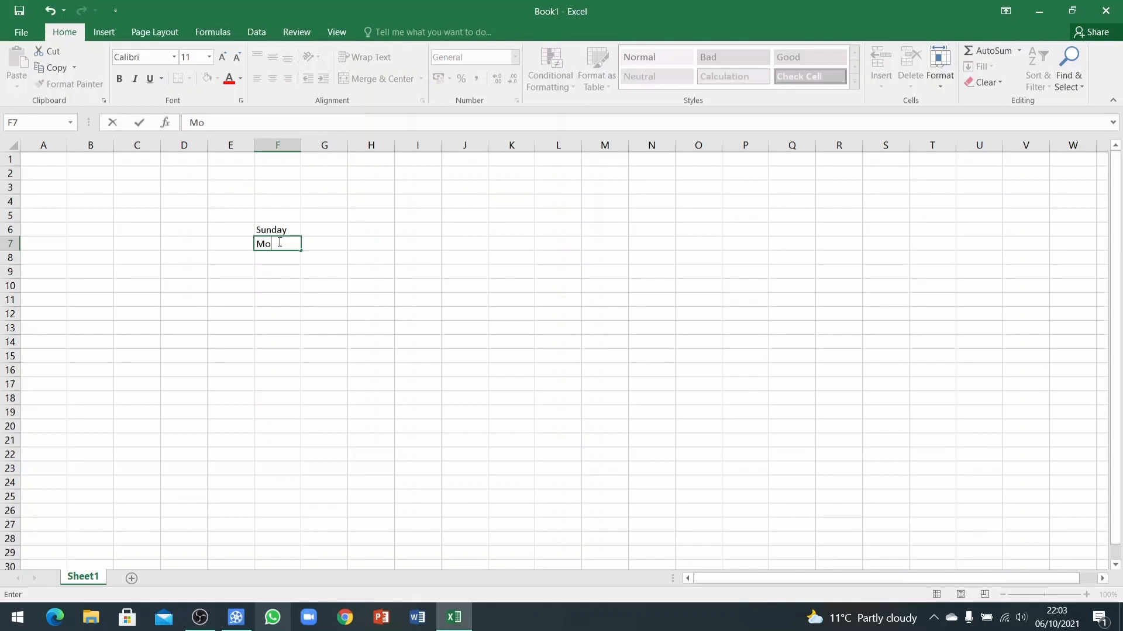
pyautogui.write('ndat')
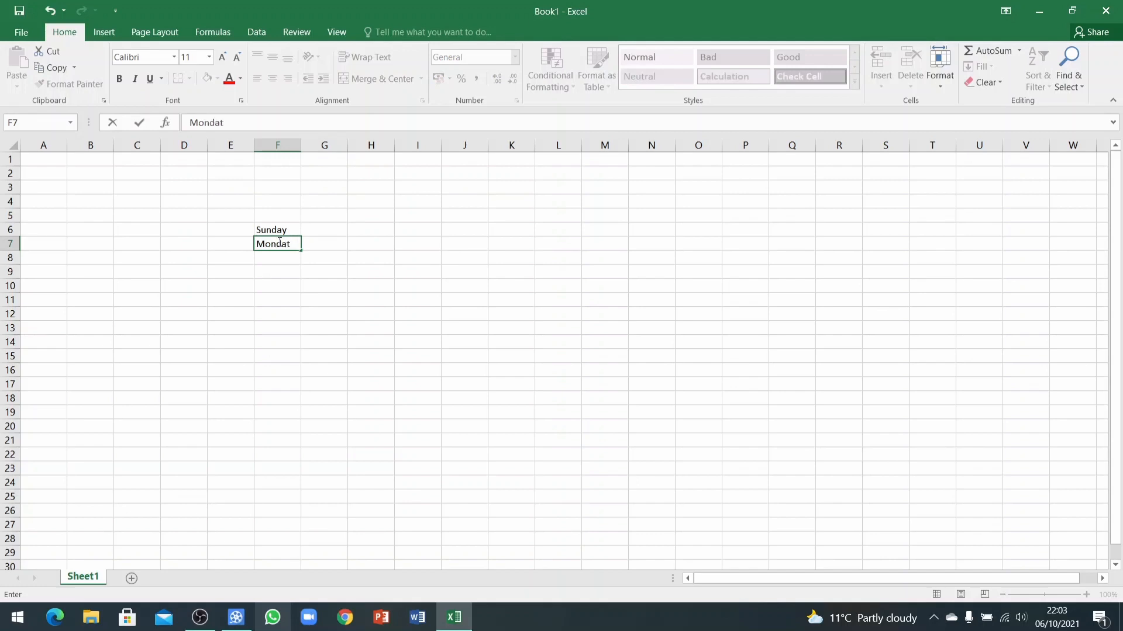
pyautogui.press('enter')
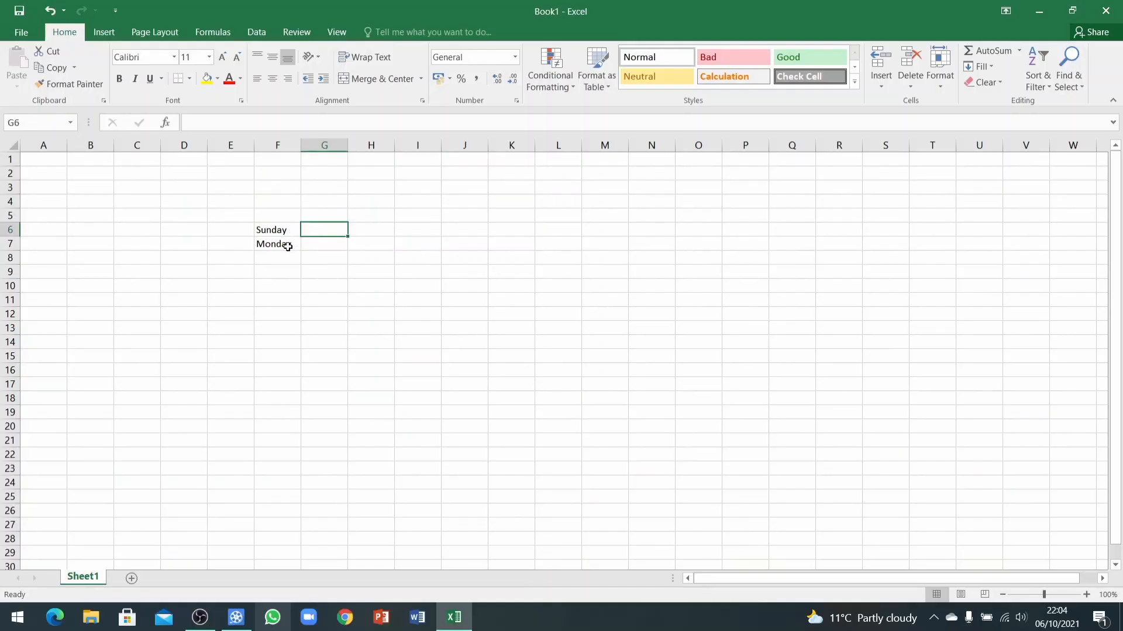
# AutoFill the weekday series from F7 down column F to row 24
pyautogui.click(277, 244)
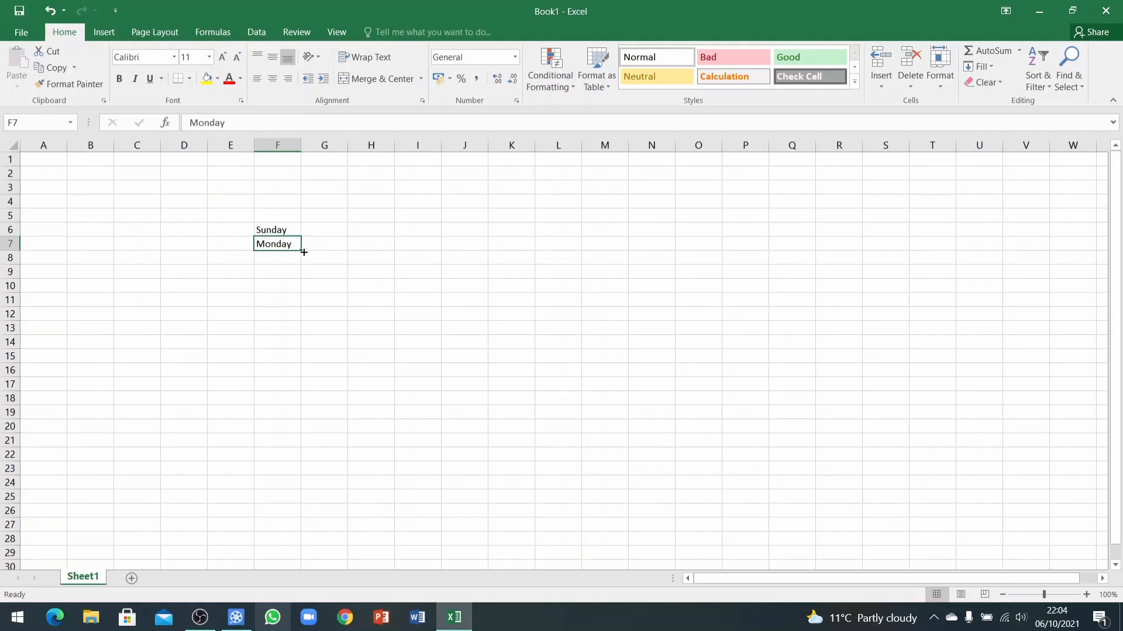
pyautogui.moveTo(301, 251)
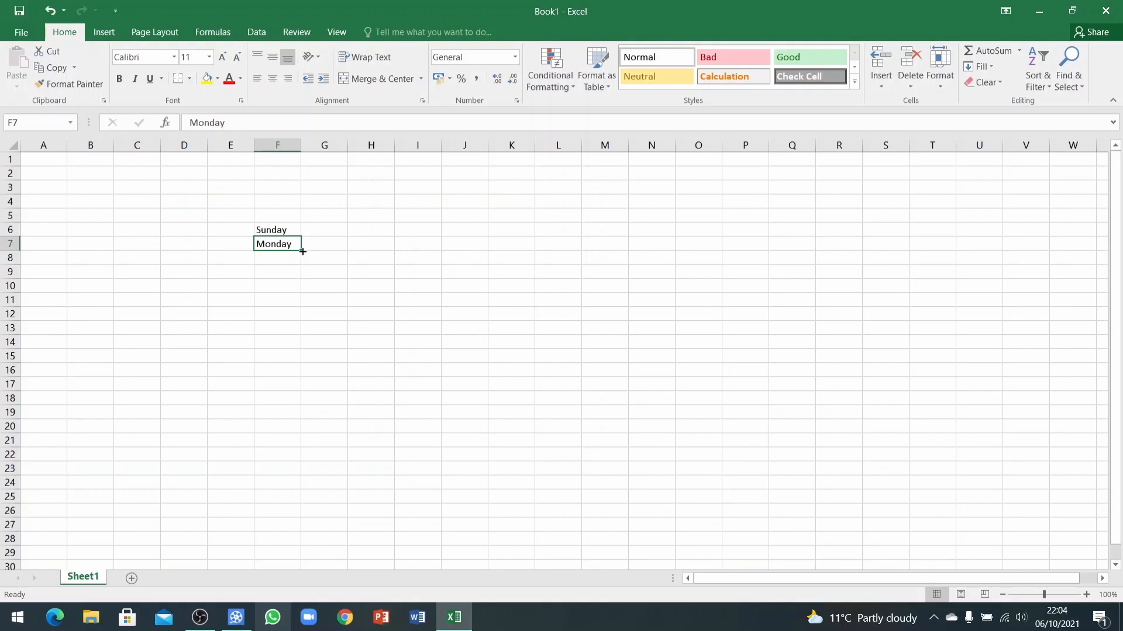
pyautogui.moveTo(302, 250); pyautogui.dragTo(299, 299)
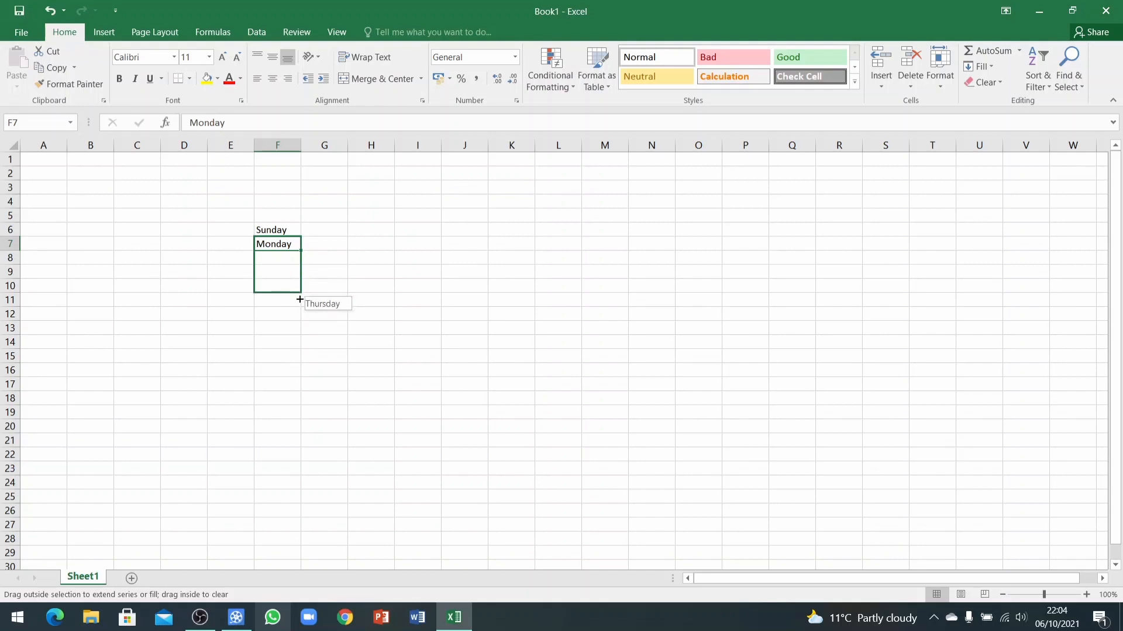
pyautogui.moveTo(300, 299); pyautogui.dragTo(294, 351)
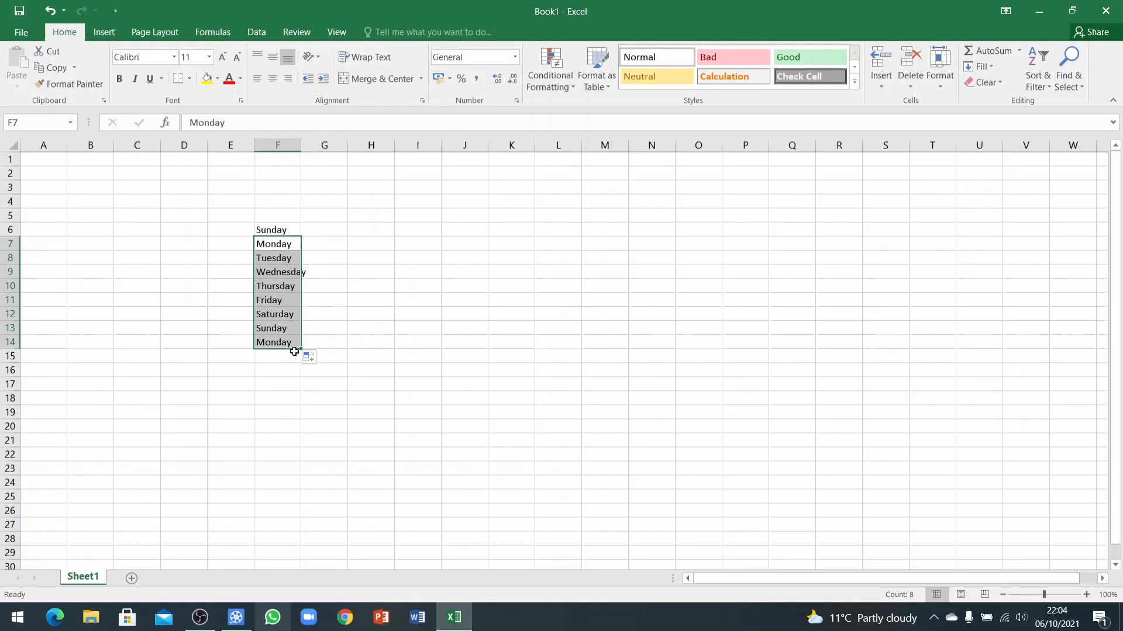
pyautogui.moveTo(295, 346); pyautogui.dragTo(324, 487)
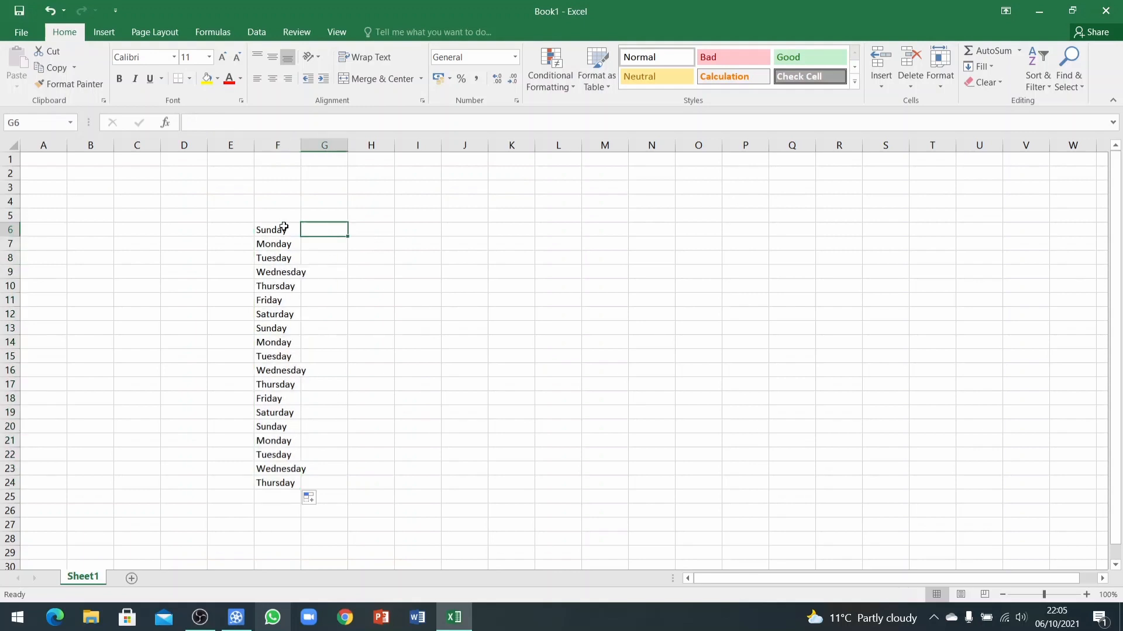
# AutoFill the weekday series from Sunday in F6 across row 6 to Friday in K6
pyautogui.click(278, 229)
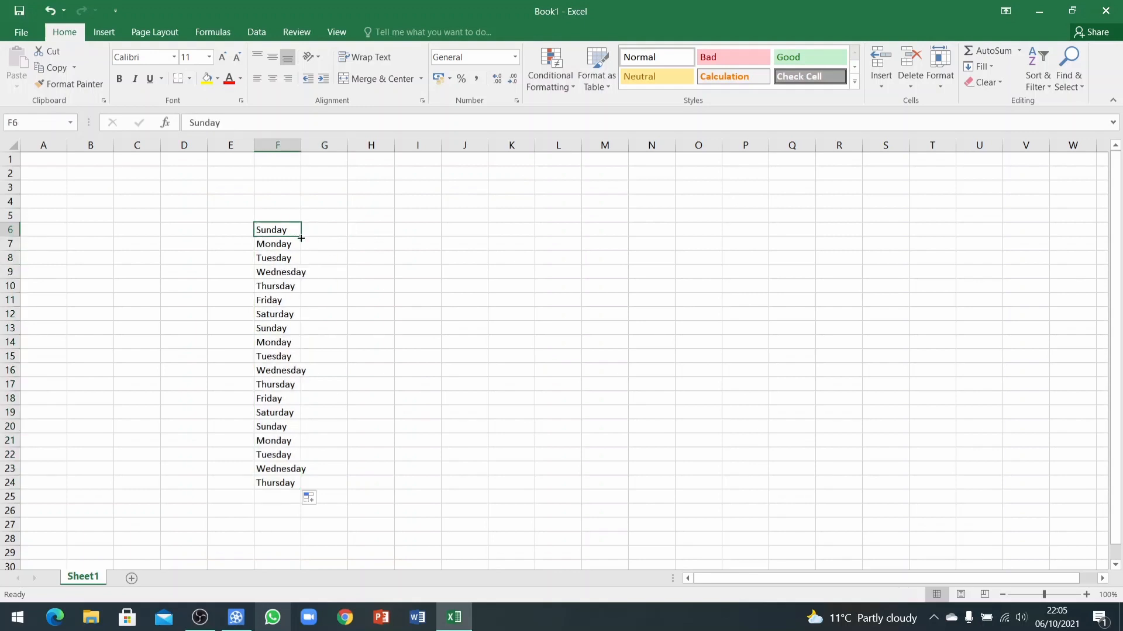
pyautogui.moveTo(276, 229)
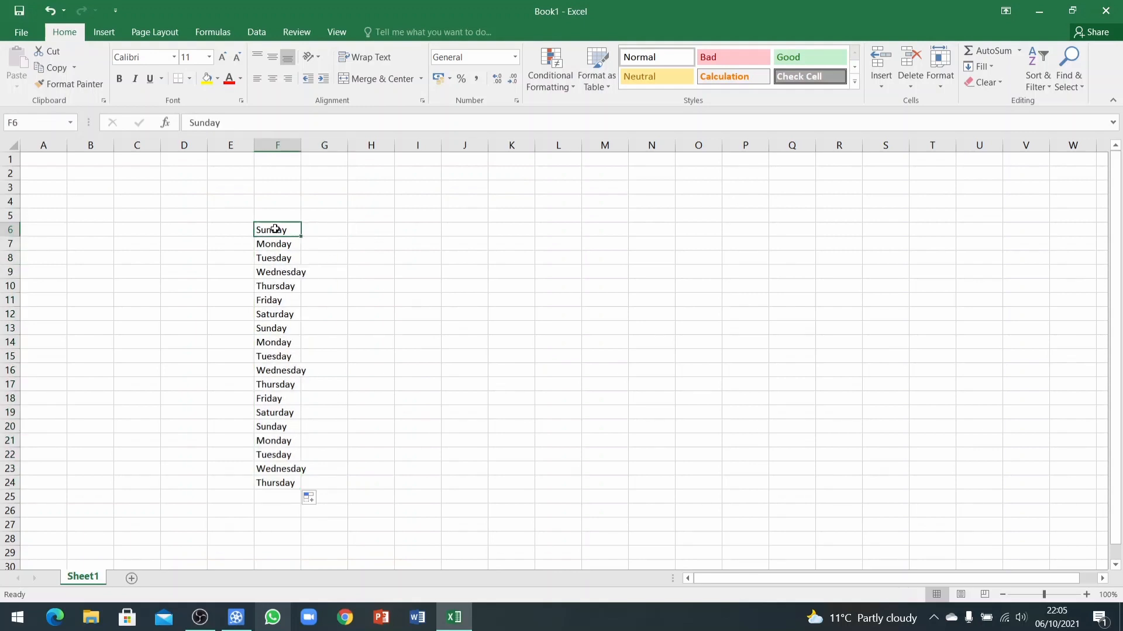
pyautogui.moveTo(301, 230); pyautogui.dragTo(426, 230)
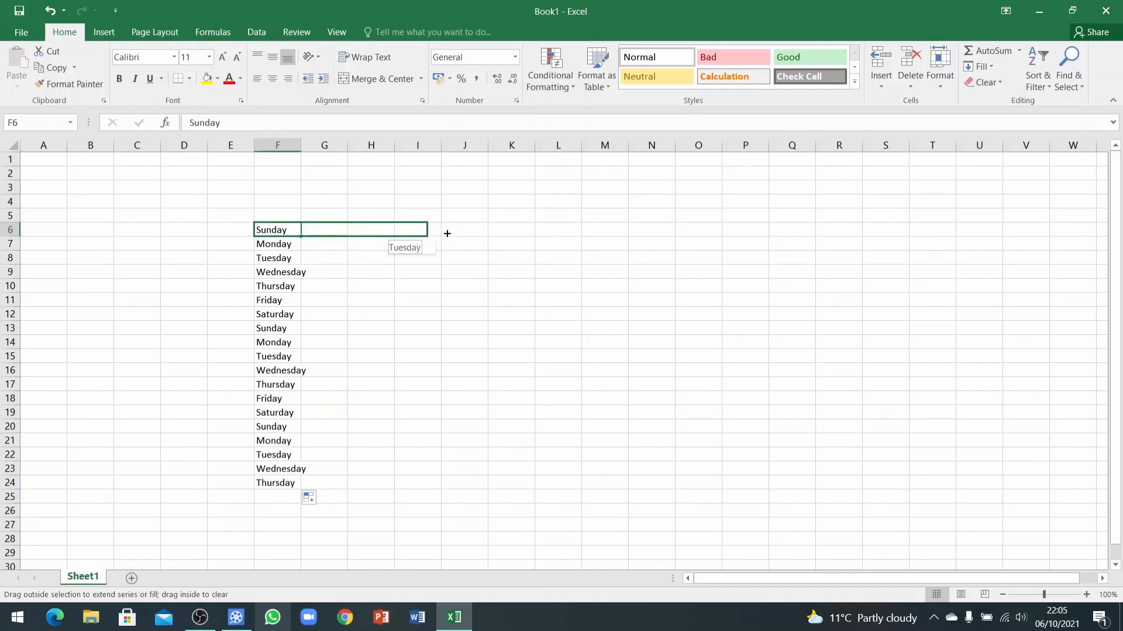
pyautogui.moveTo(425, 230); pyautogui.dragTo(533, 231)
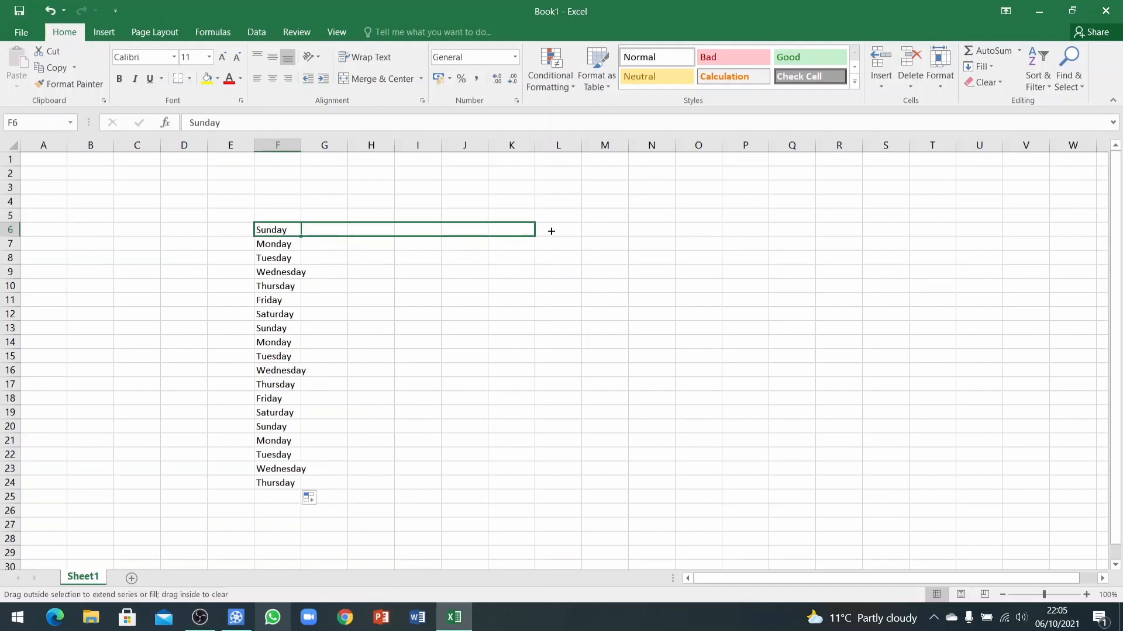
pyautogui.moveTo(533, 229); pyautogui.dragTo(533, 229)
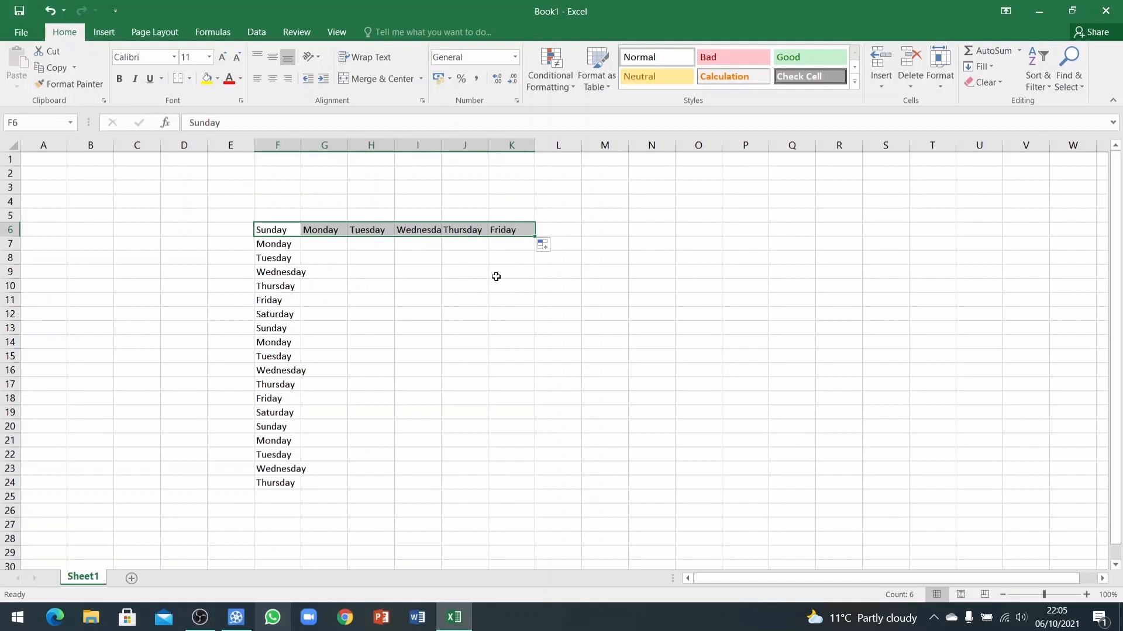
pyautogui.click(511, 272)
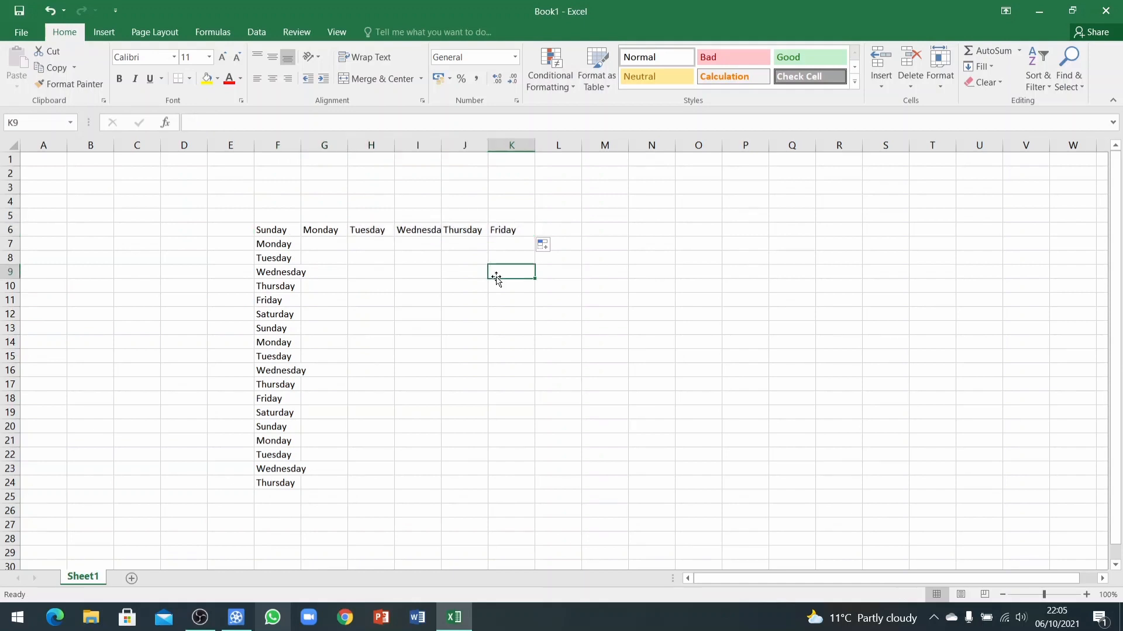
pyautogui.moveTo(484, 277)
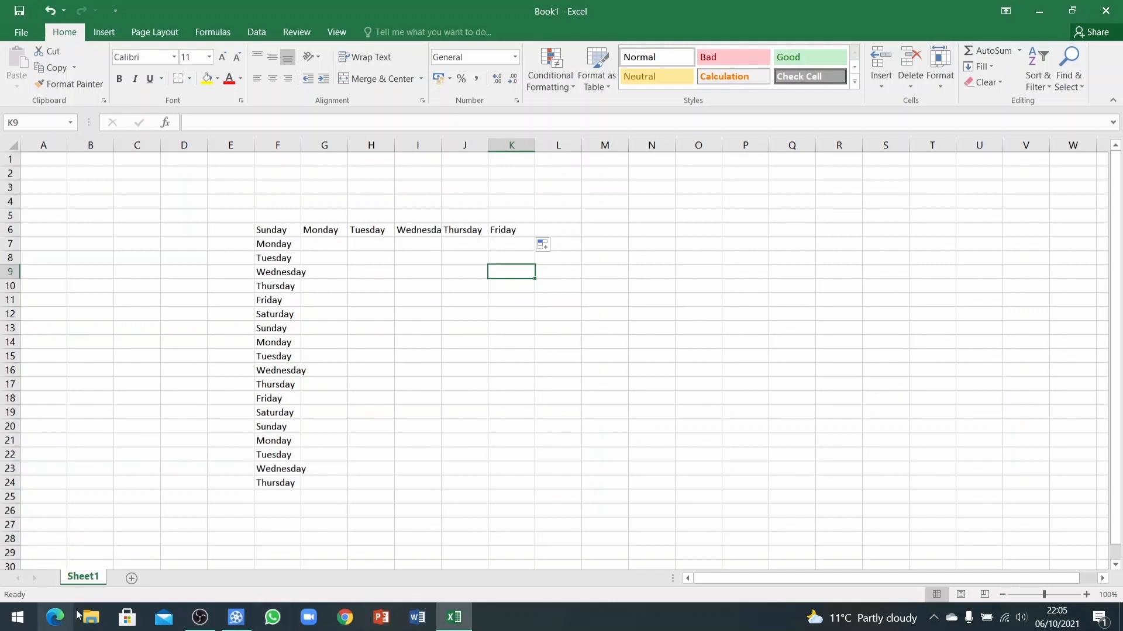
pyautogui.moveTo(98, 543)
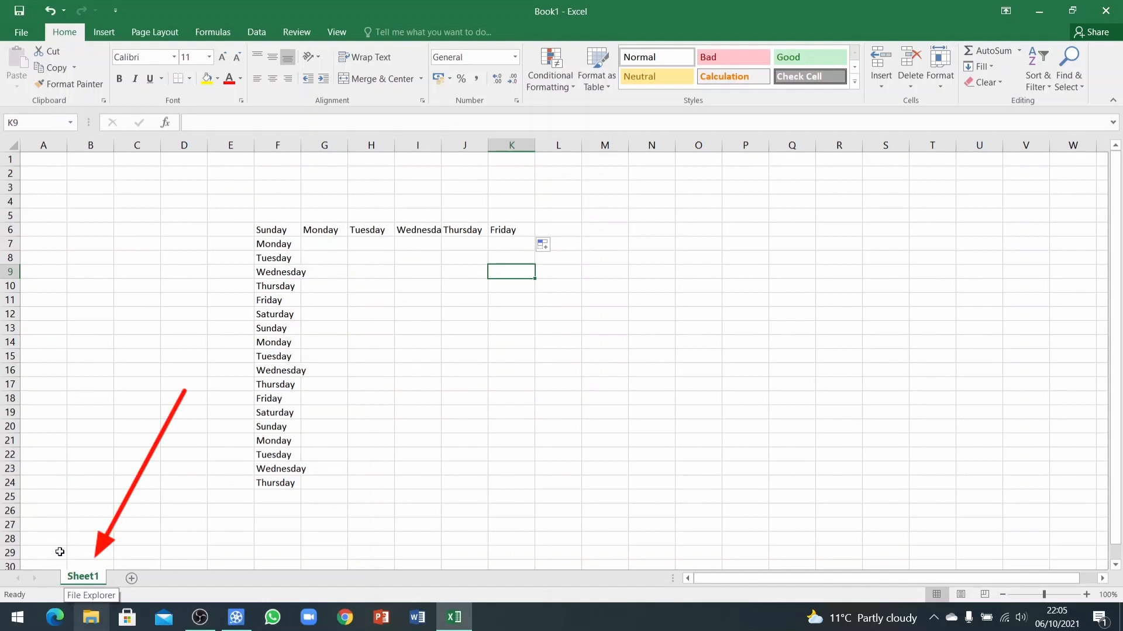
pyautogui.moveTo(90, 604)
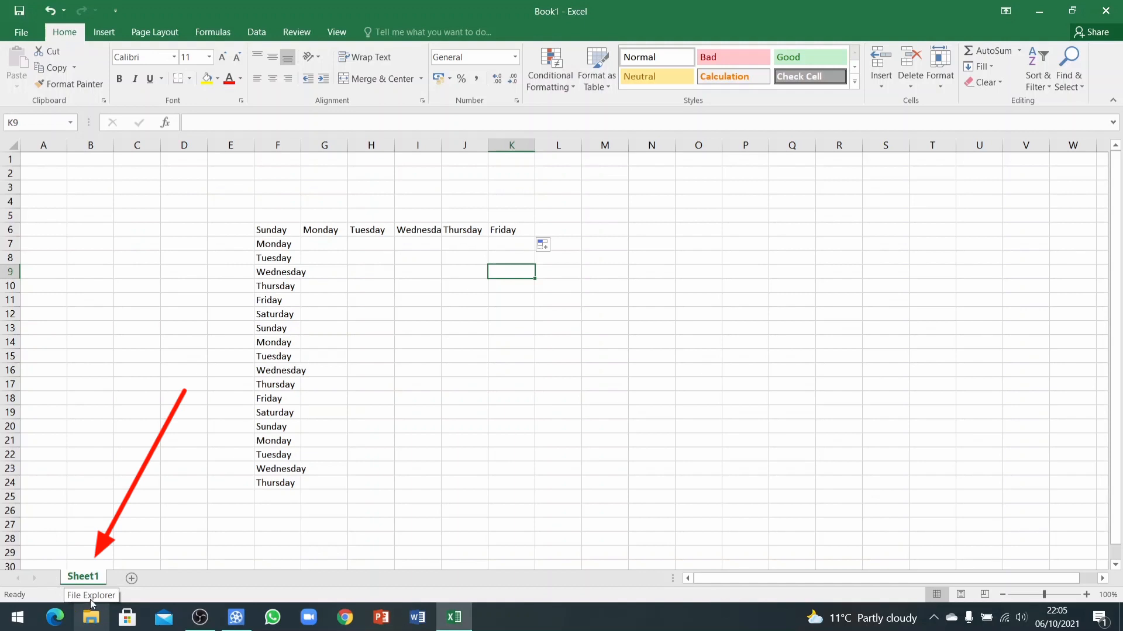
pyautogui.moveTo(118, 555)
pyautogui.write('DAys')
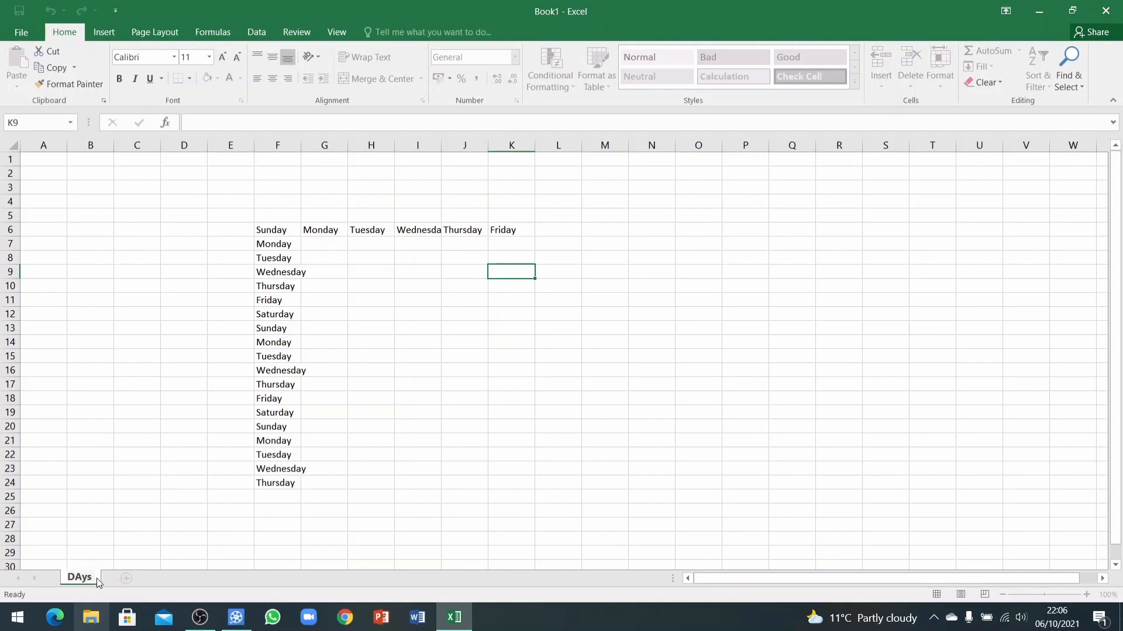
# Rename the Sheet1 tab to 'Days of the week'
pyautogui.write('of the week')
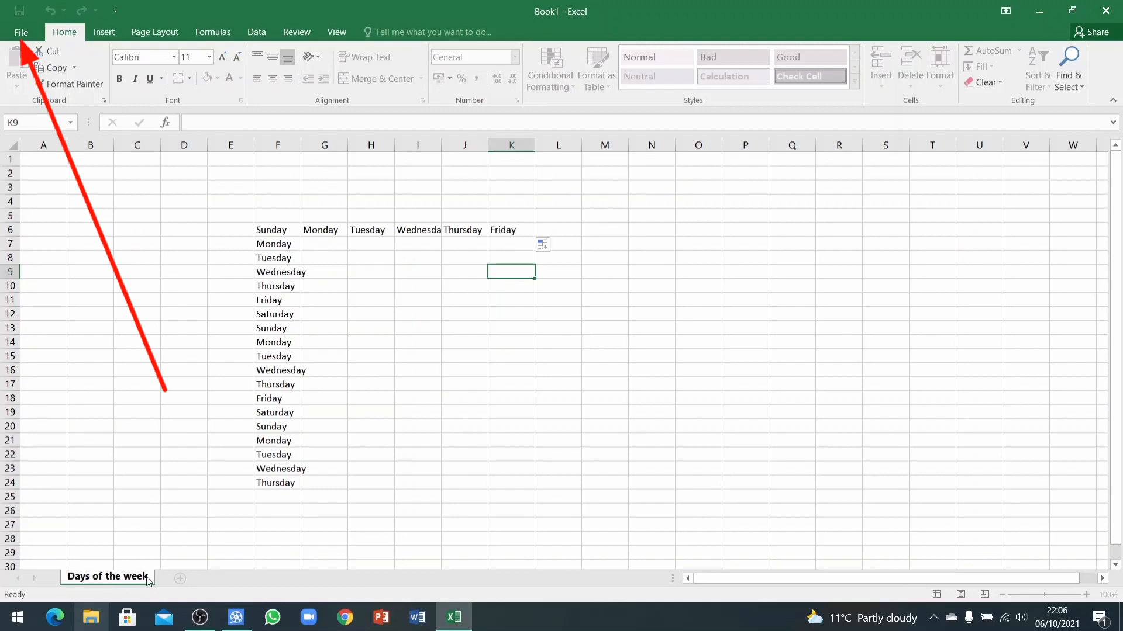
# Reach the Save As dialog via File, Save As and Browse
pyautogui.click(21, 33)
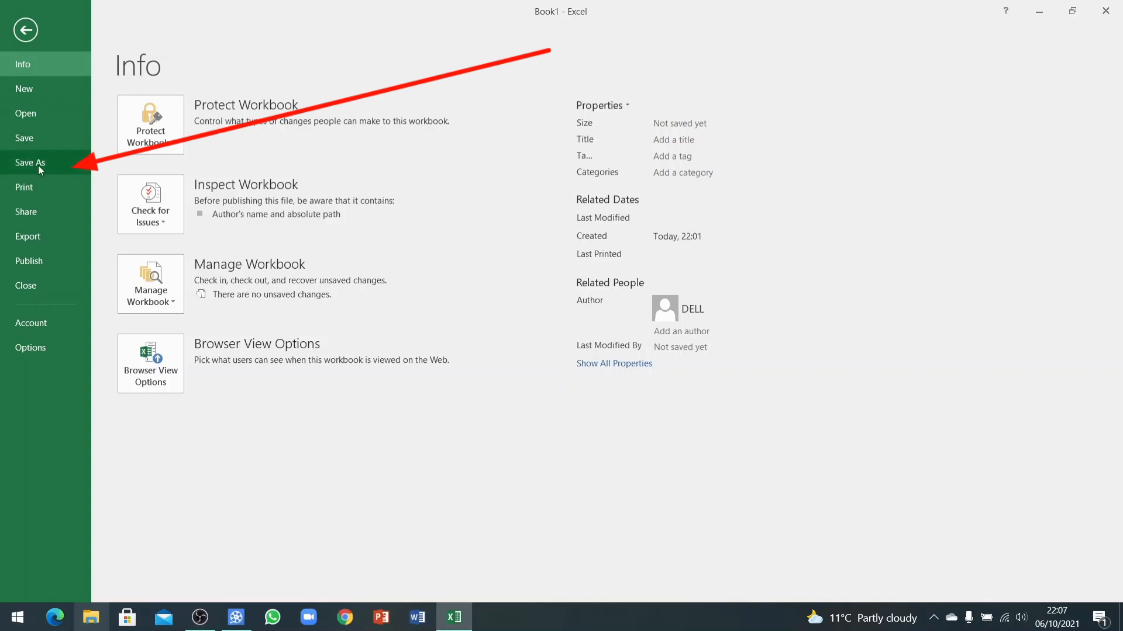
pyautogui.click(30, 163)
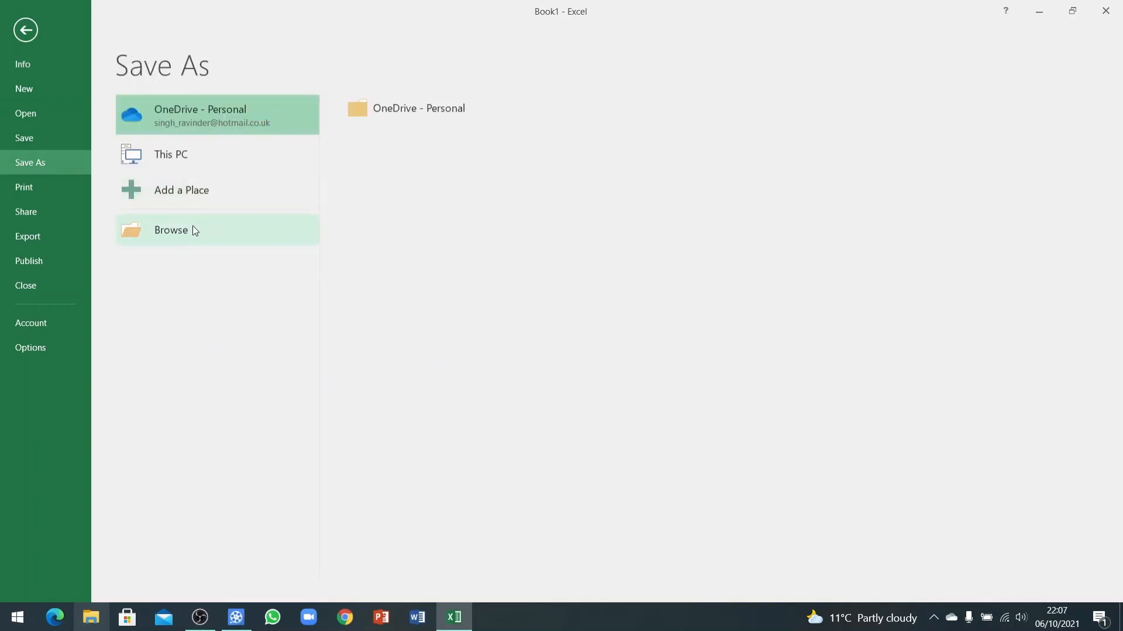
pyautogui.click(171, 231)
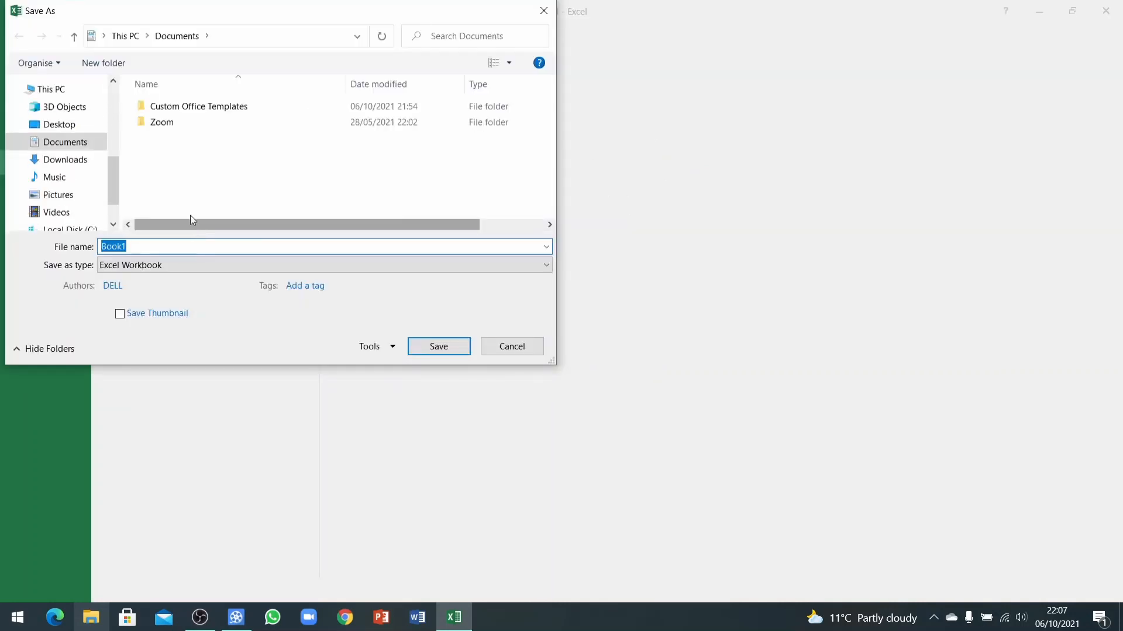
# Save the workbook to the Desktop as 'Days of the week'
pyautogui.click(58, 124)
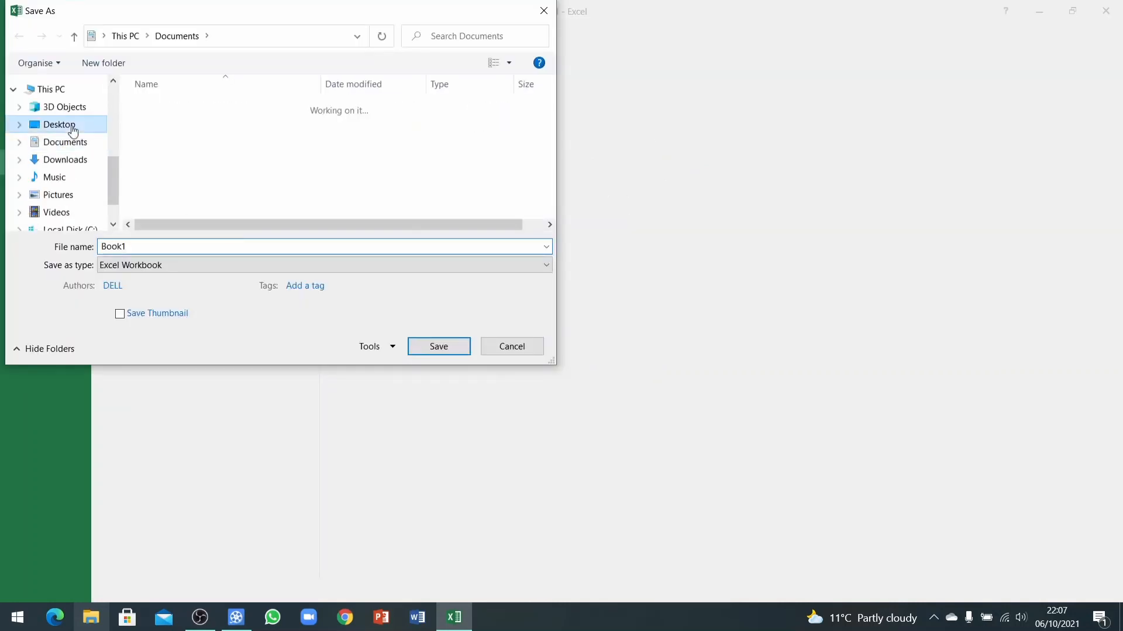
pyautogui.click(60, 124)
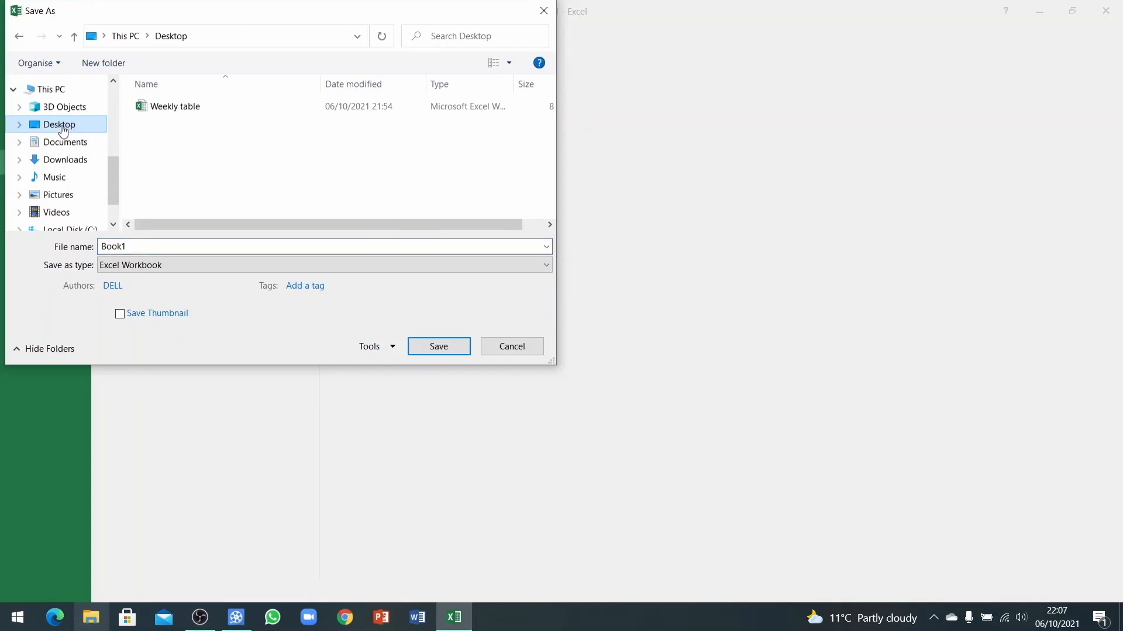
pyautogui.moveTo(74, 129)
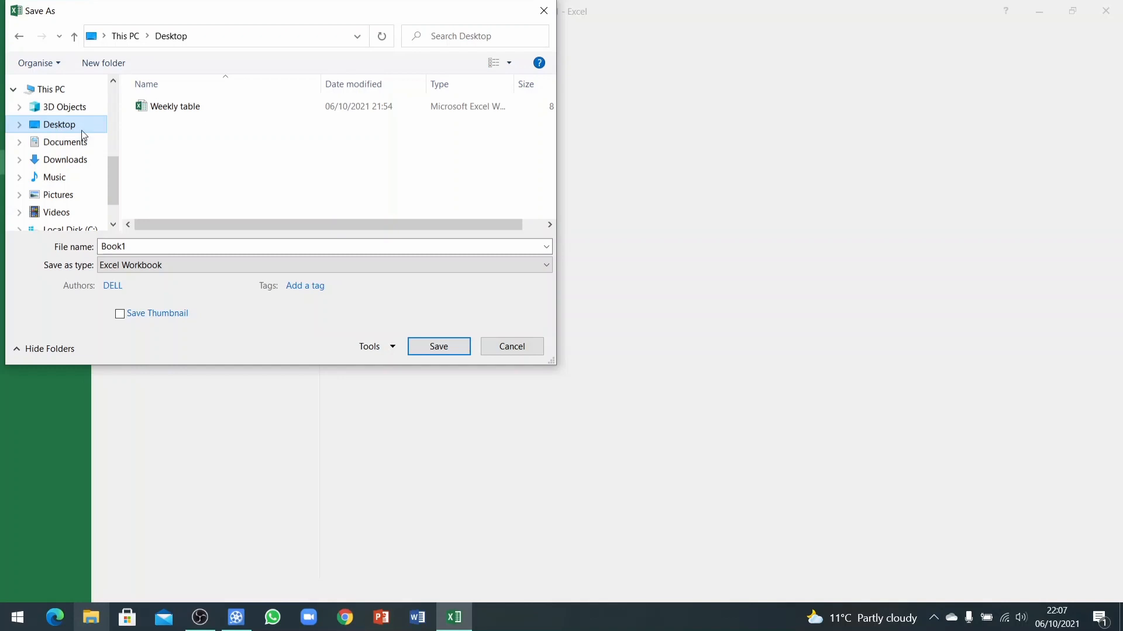
pyautogui.moveTo(142, 141)
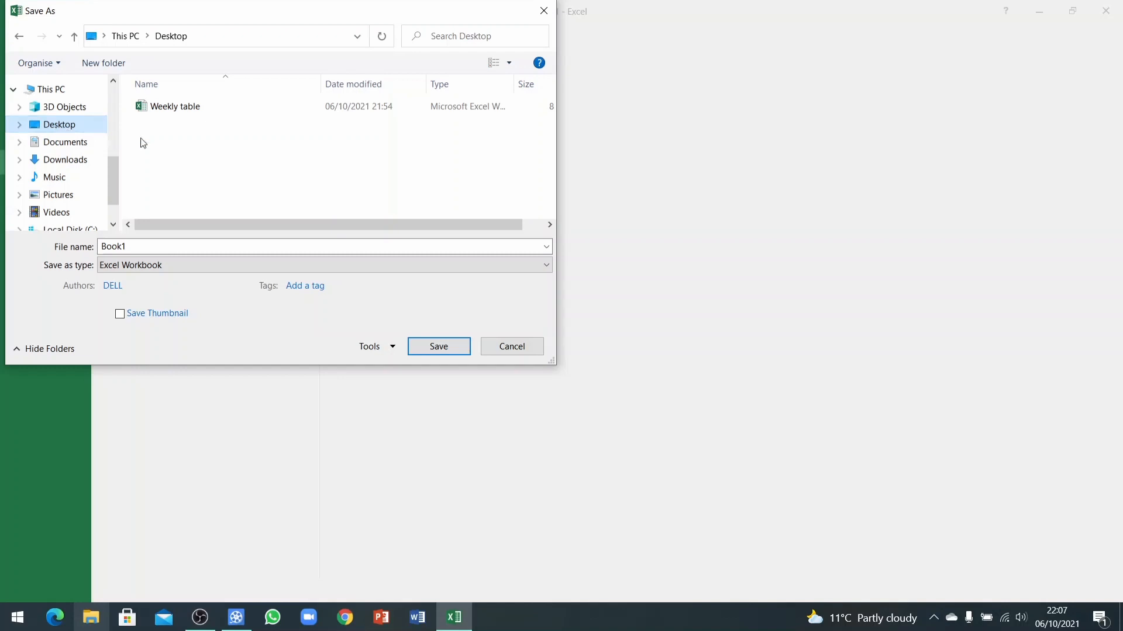
pyautogui.moveTo(287, 174)
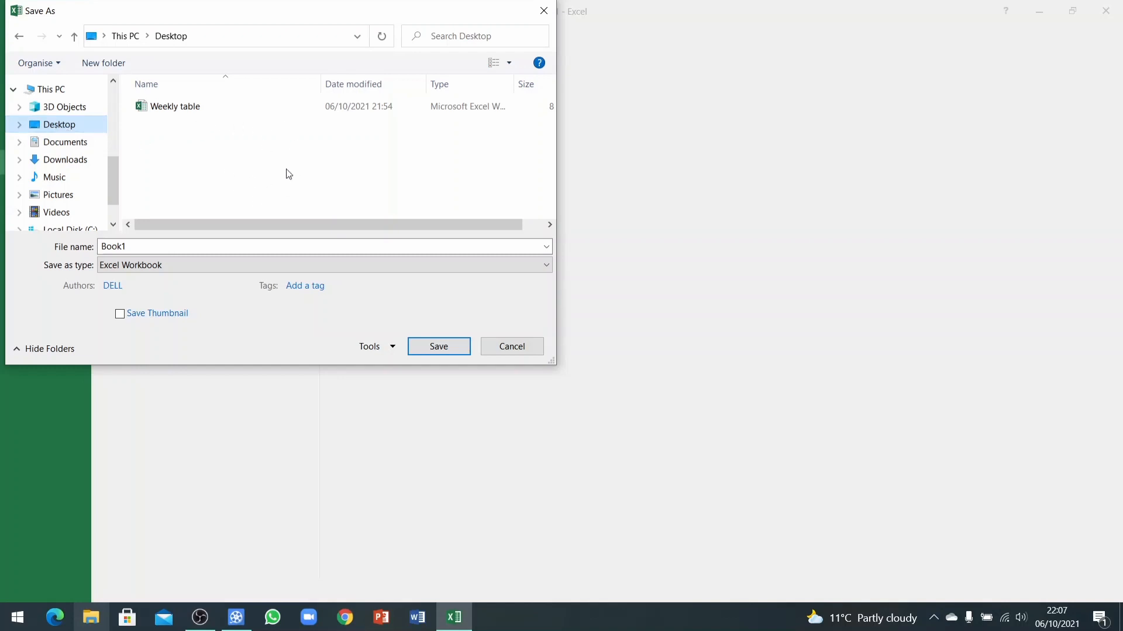
pyautogui.write('D')
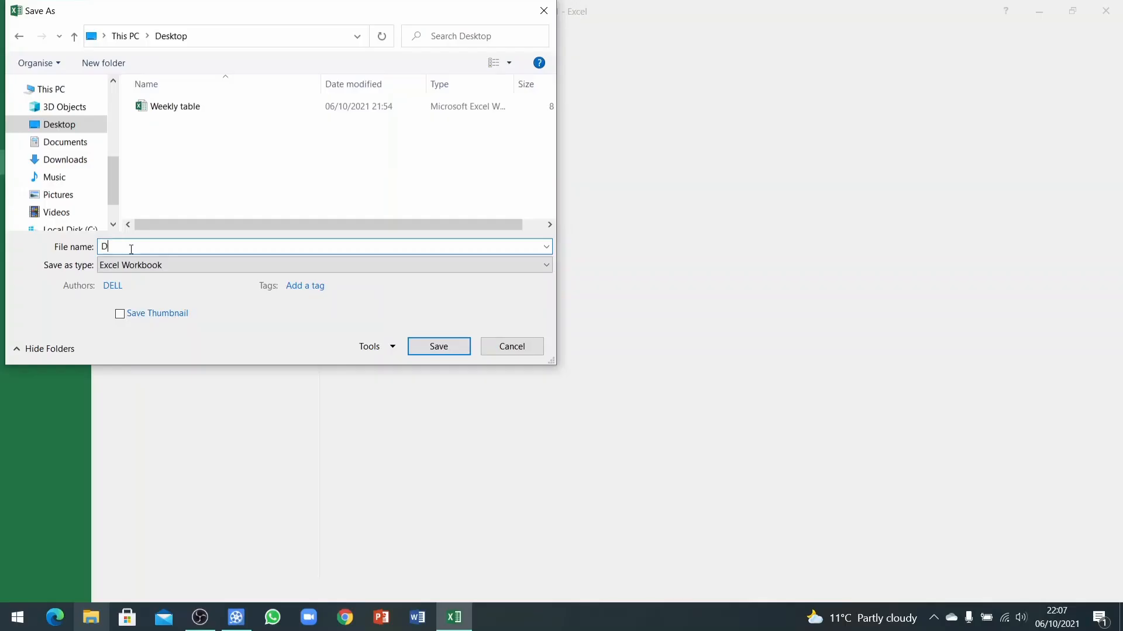
pyautogui.write('ays of')
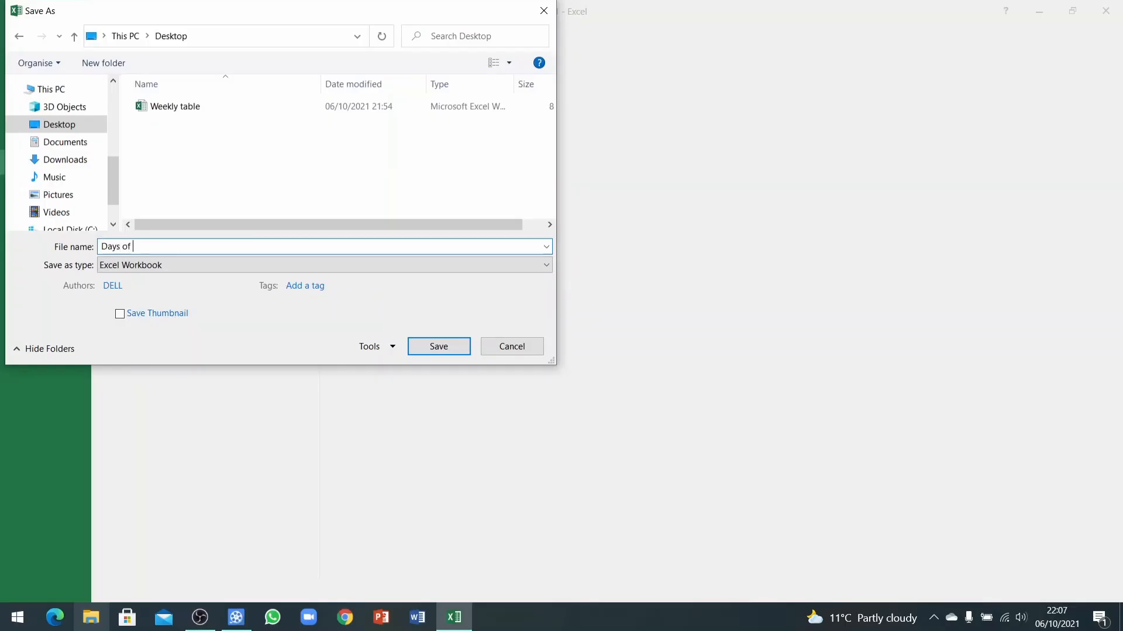
pyautogui.write('the week')
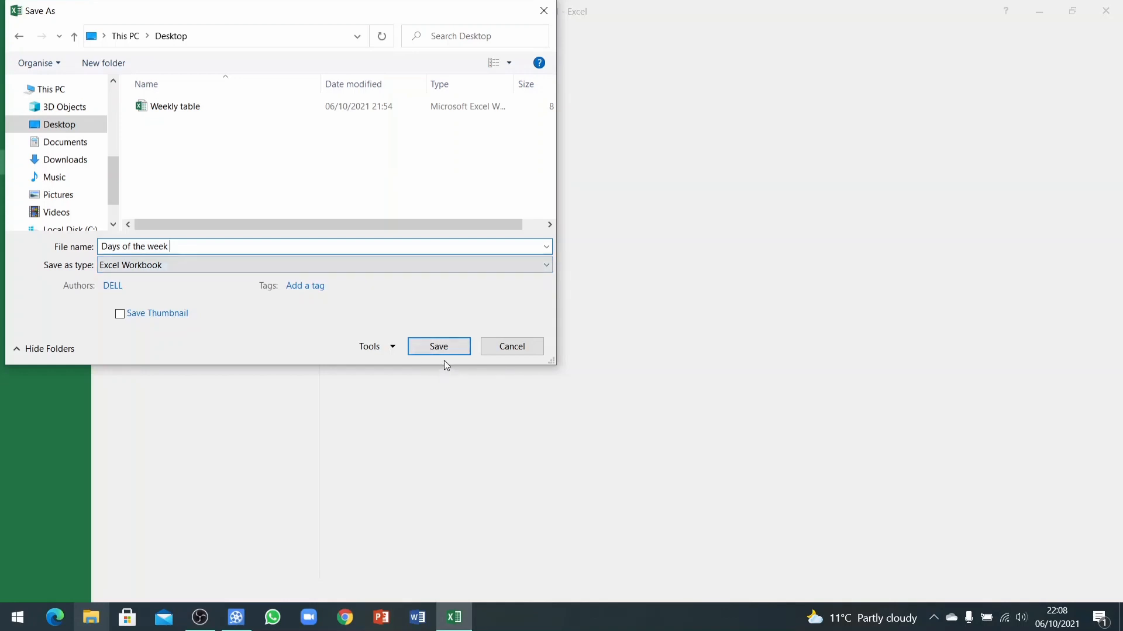
pyautogui.click(439, 346)
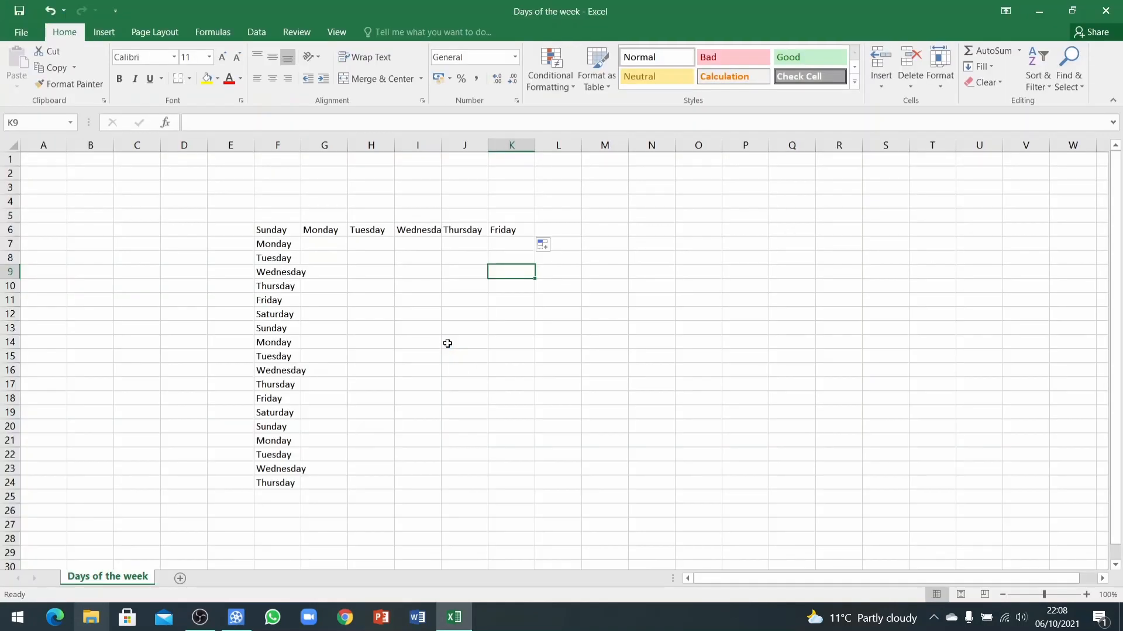